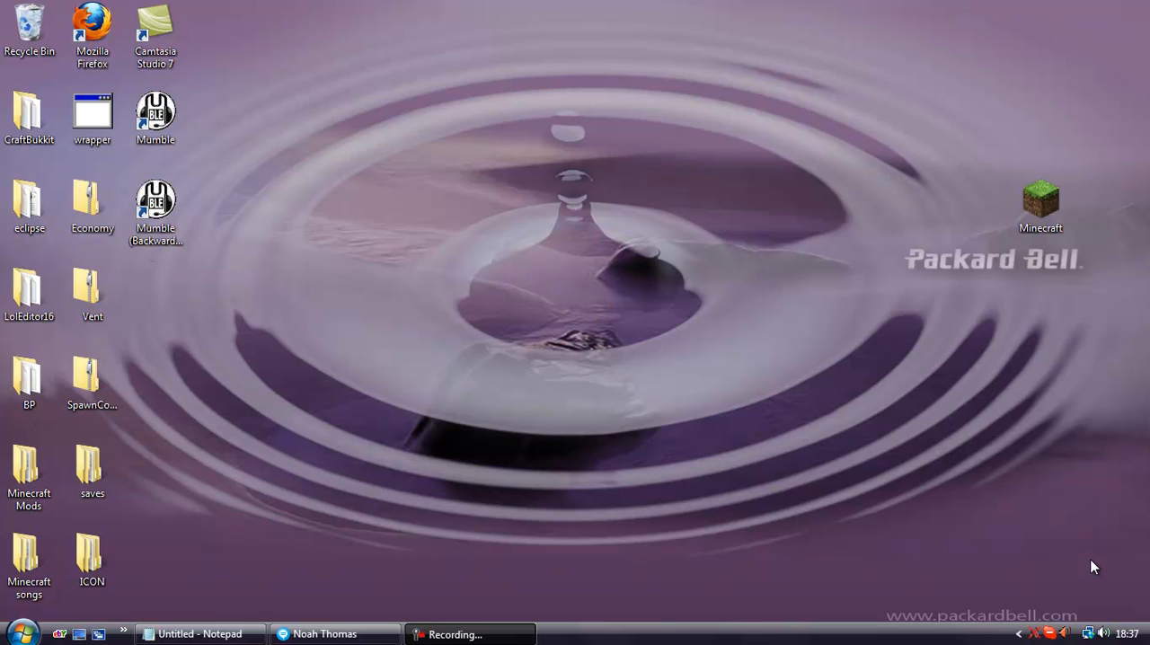
{"action": "mouse_move", "coordinate": [1048, 136]}
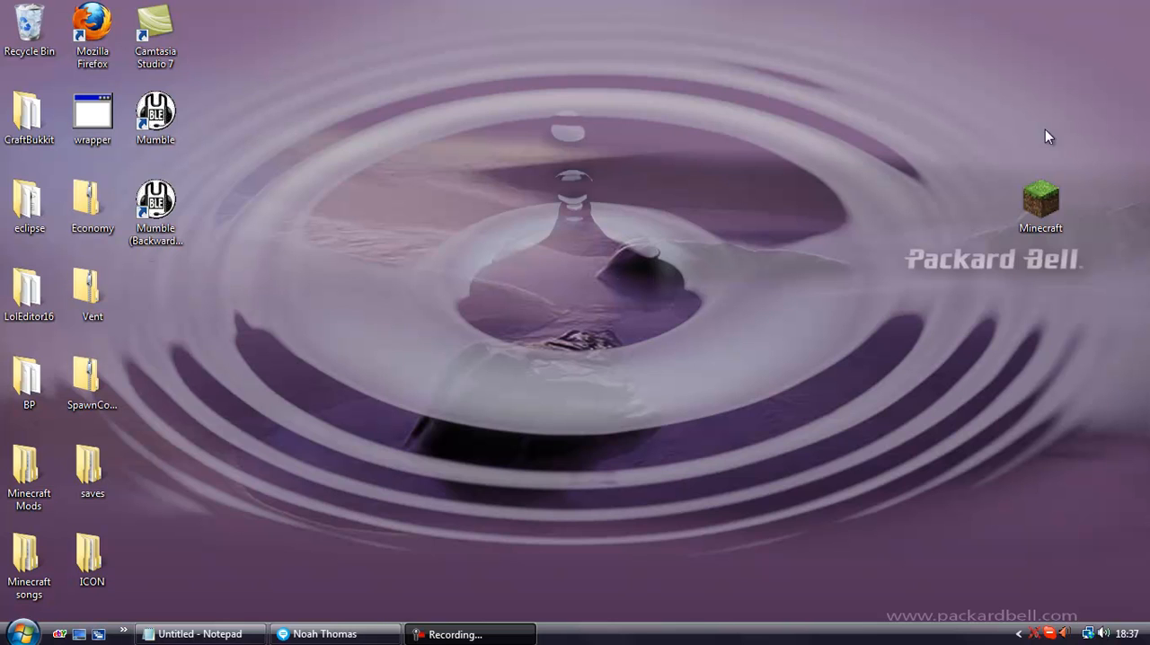
- Open Computer and go into the empty USB (I:) drive
{"action": "left_click", "coordinate": [1040, 207]}
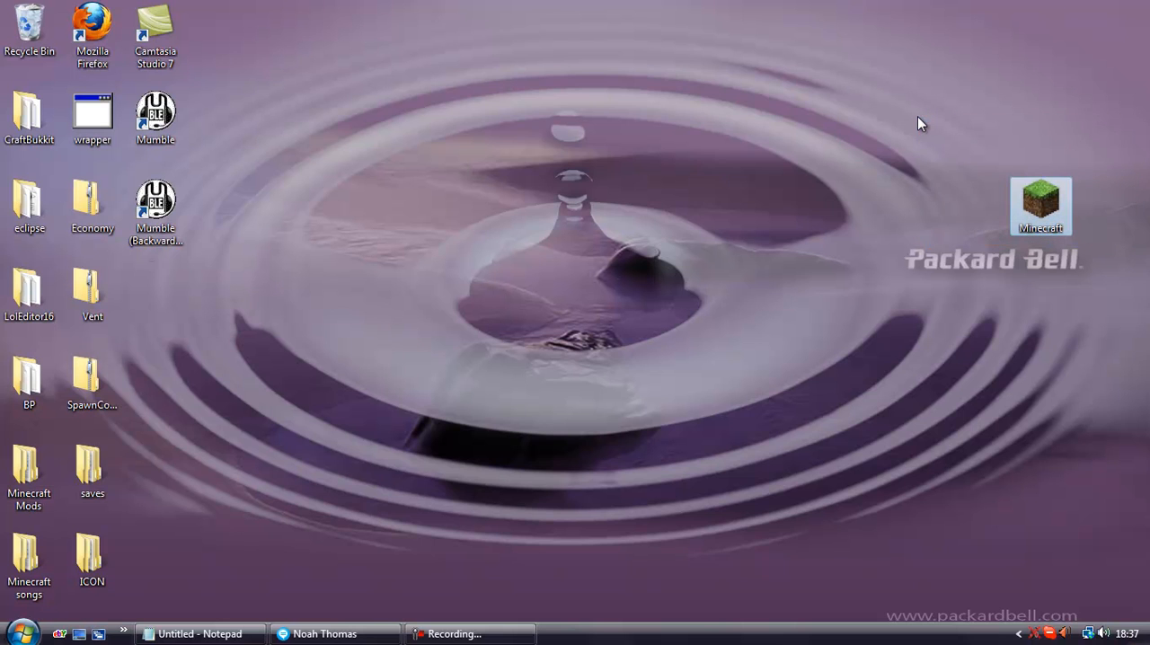
{"action": "mouse_move", "coordinate": [823, 212]}
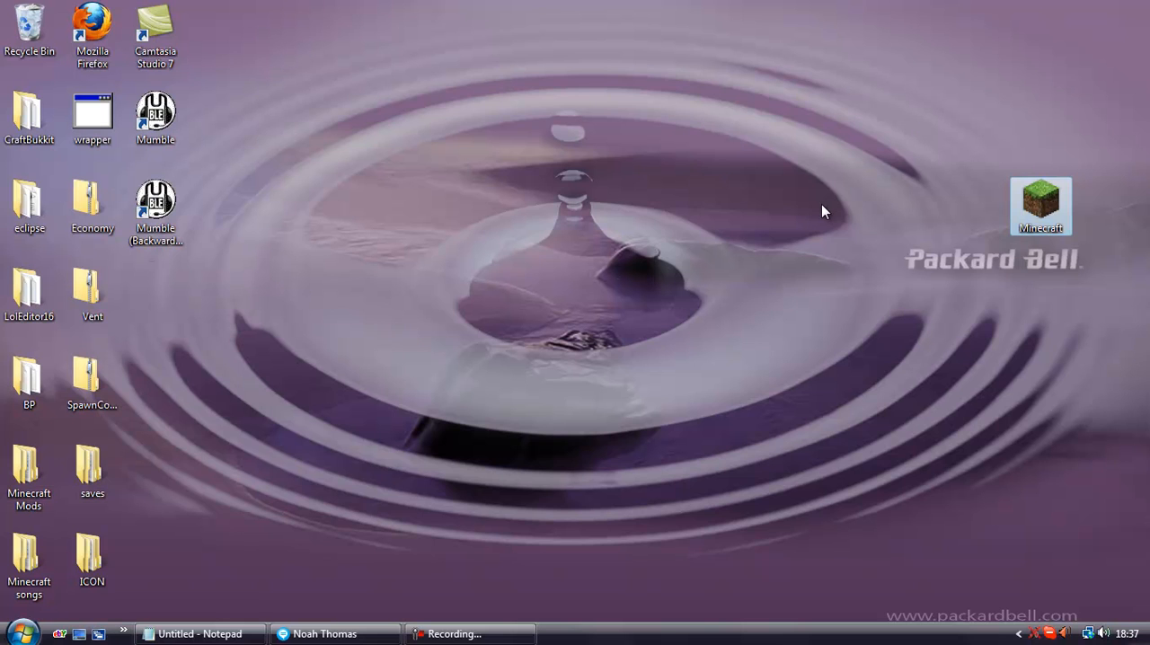
{"action": "mouse_move", "coordinate": [362, 625]}
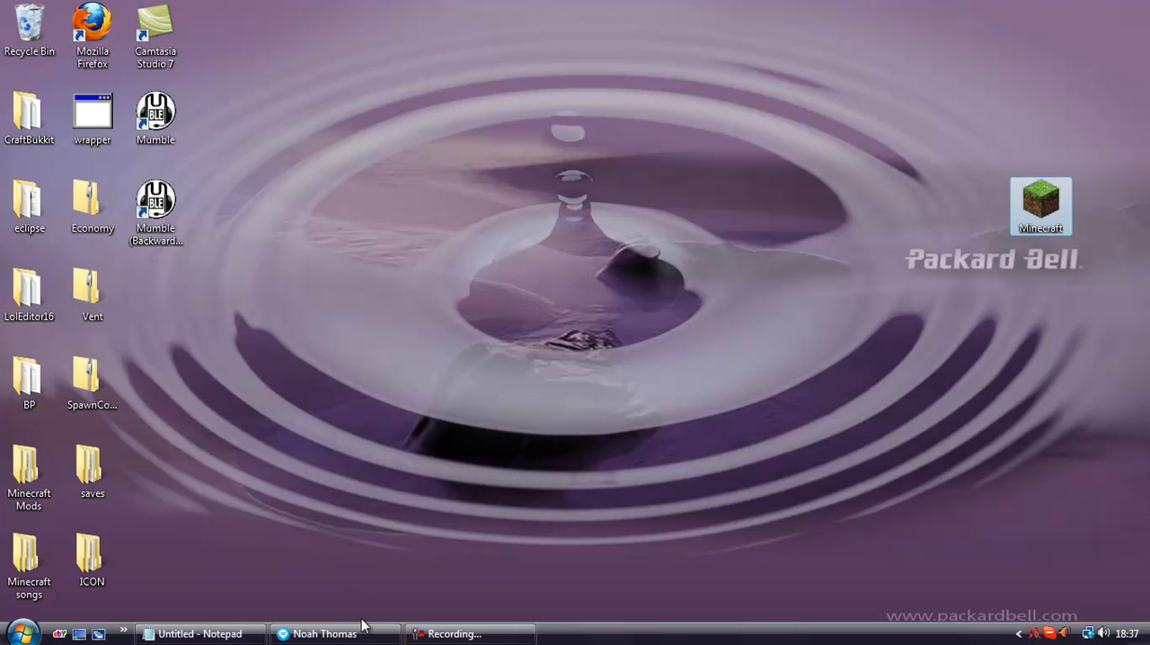
{"action": "left_click_drag", "start_coordinate": [542, 249], "coordinate": [621, 313]}
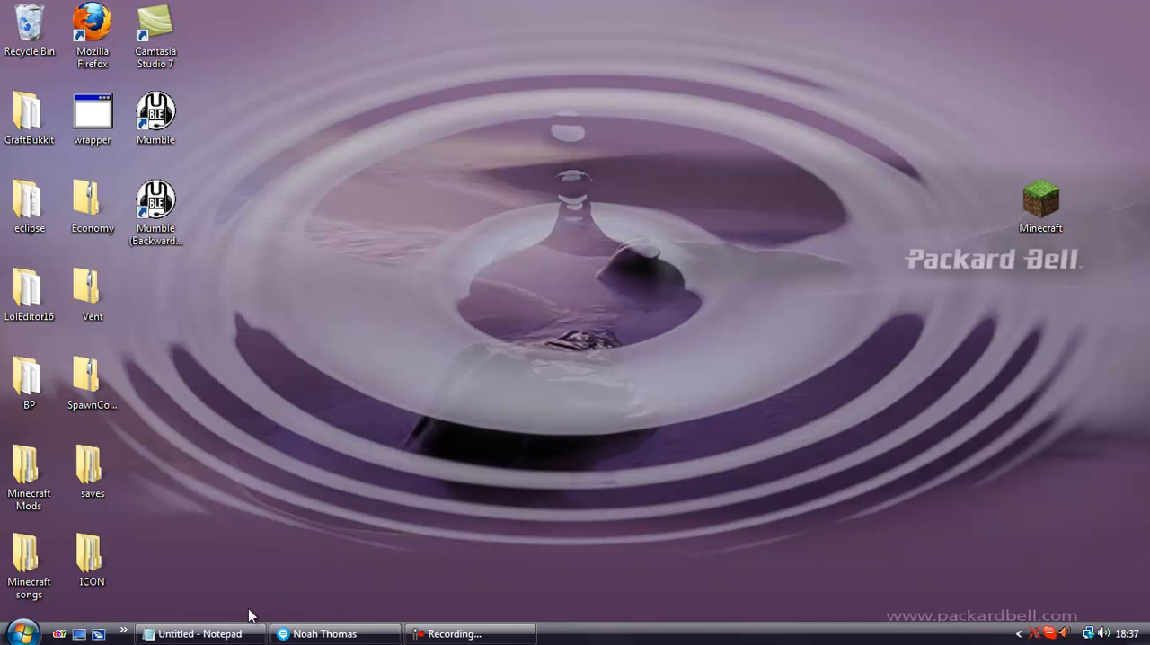
{"action": "left_click", "coordinate": [17, 633]}
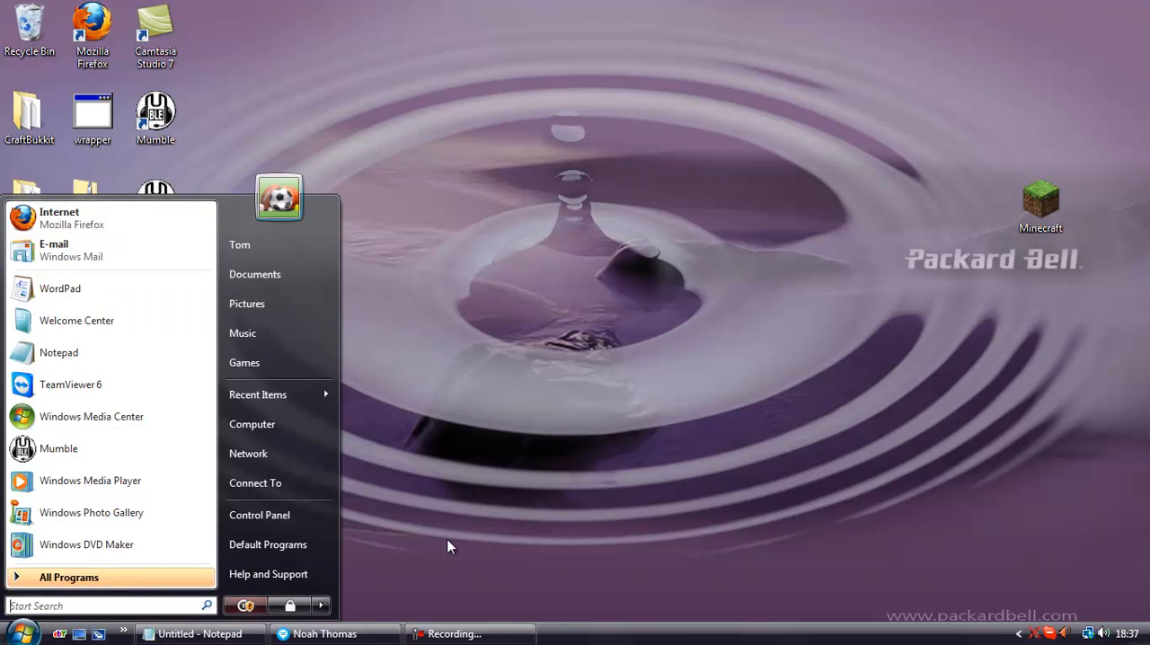
{"action": "mouse_move", "coordinate": [265, 438]}
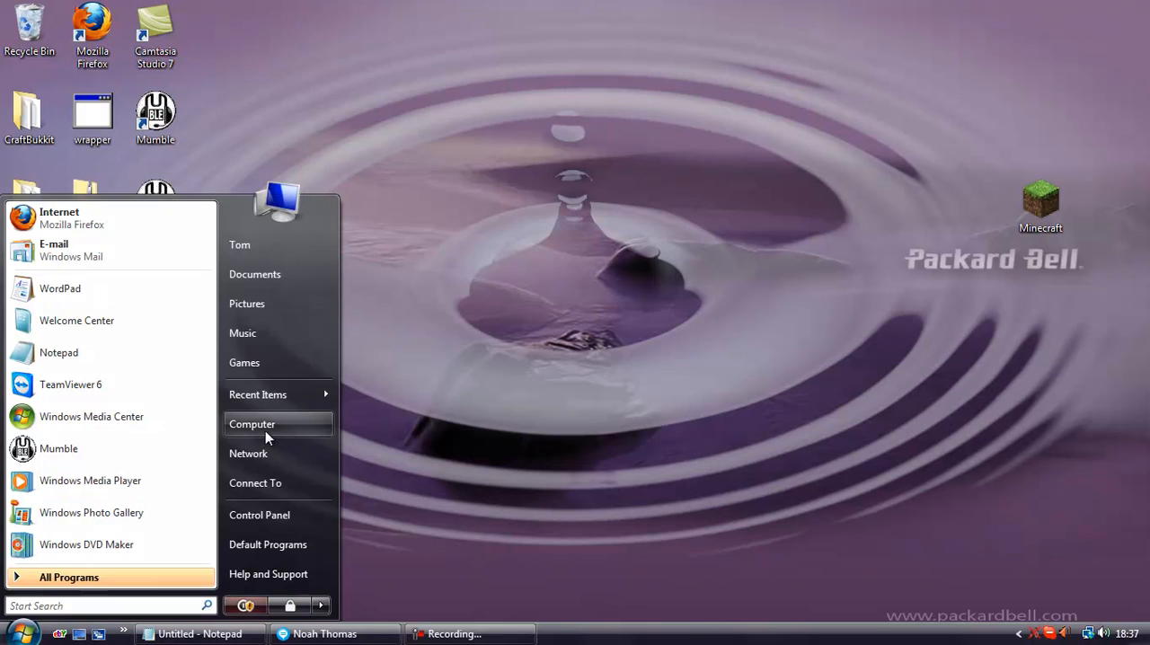
{"action": "left_click", "coordinate": [252, 424]}
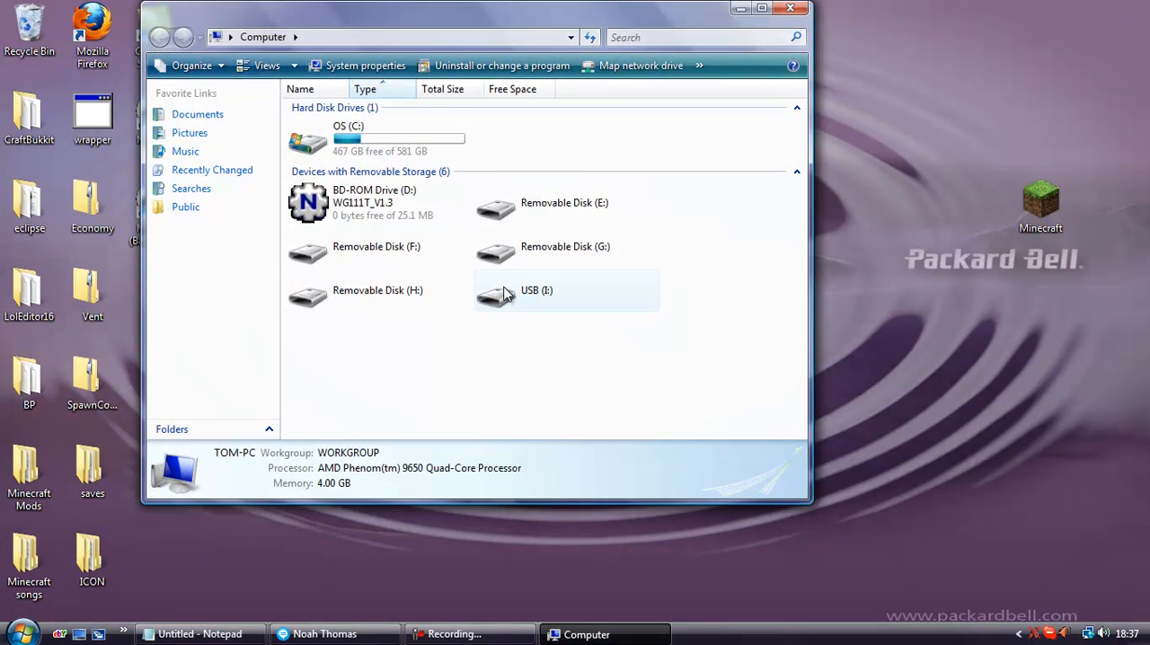
{"action": "left_click", "coordinate": [536, 289]}
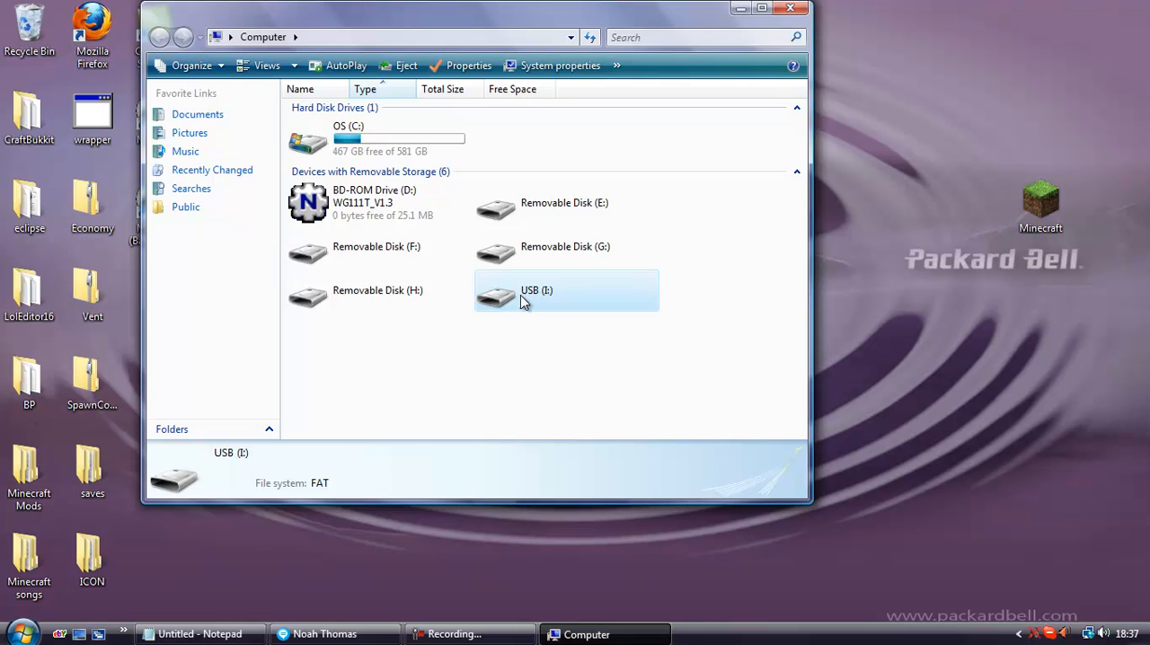
{"action": "double_click", "coordinate": [535, 291]}
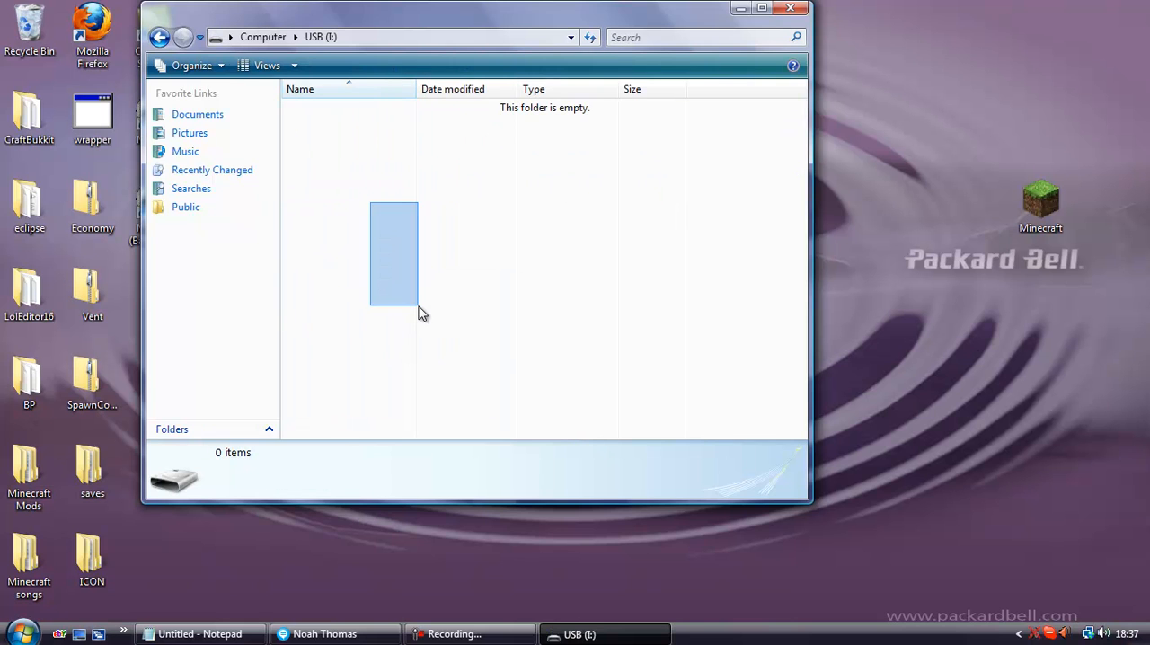
- Create a new top-level folder on the drive named minecraft
{"action": "right_click", "coordinate": [422, 312]}
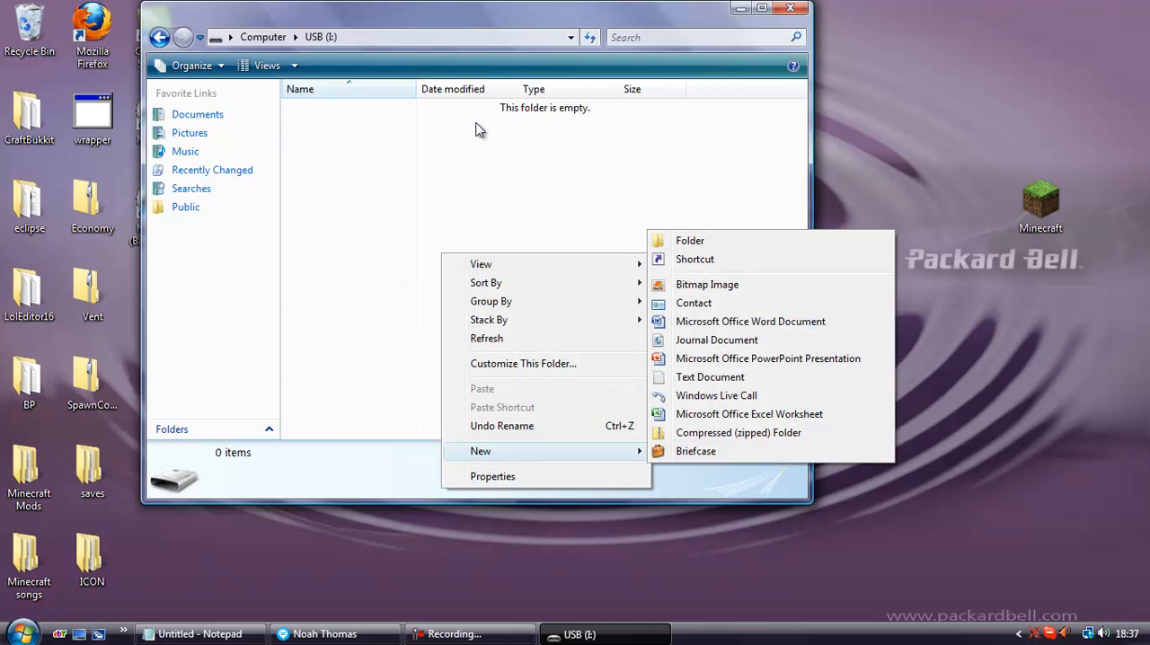
{"action": "left_click", "coordinate": [377, 260]}
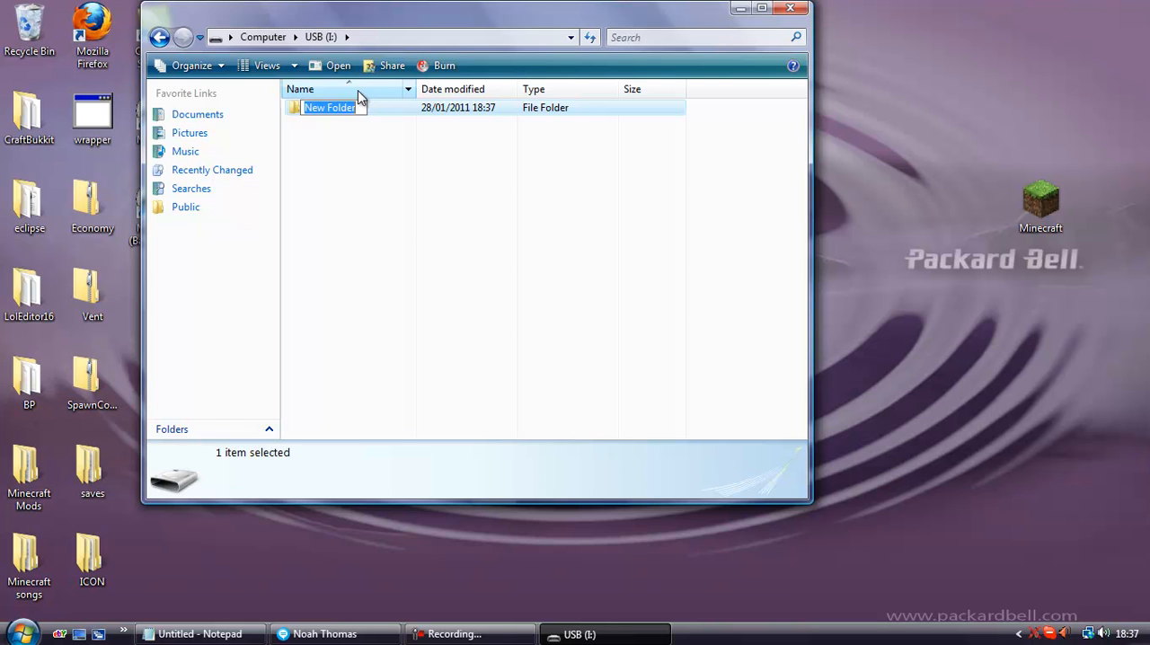
{"action": "type", "text": "minec"}
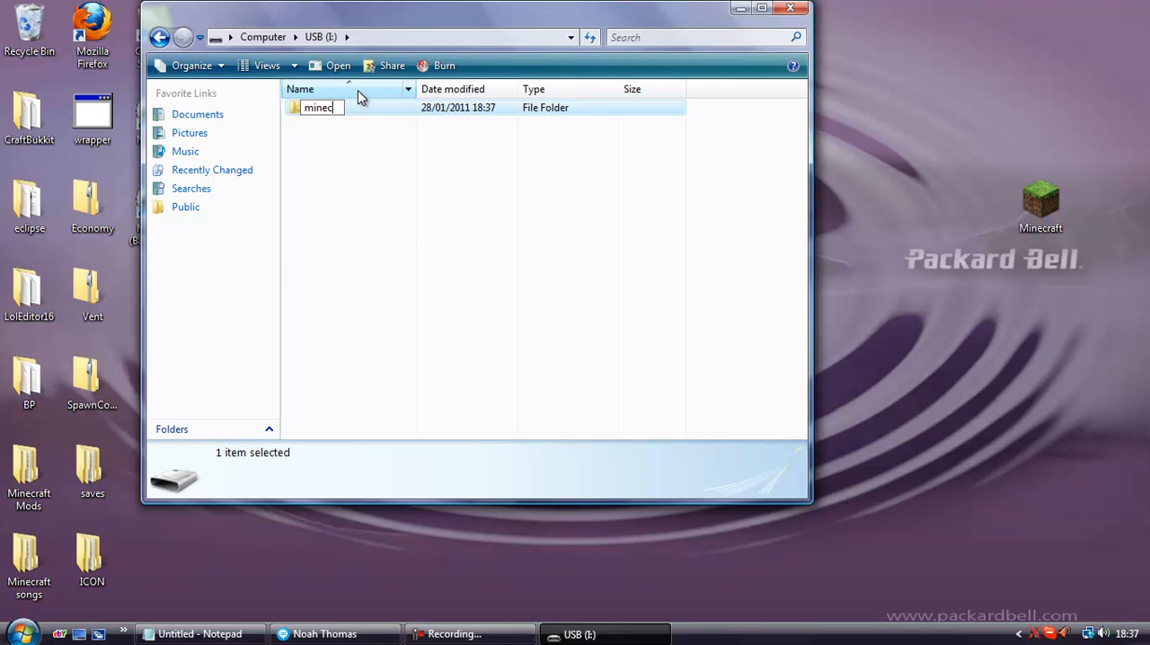
{"action": "type", "text": "raft"}
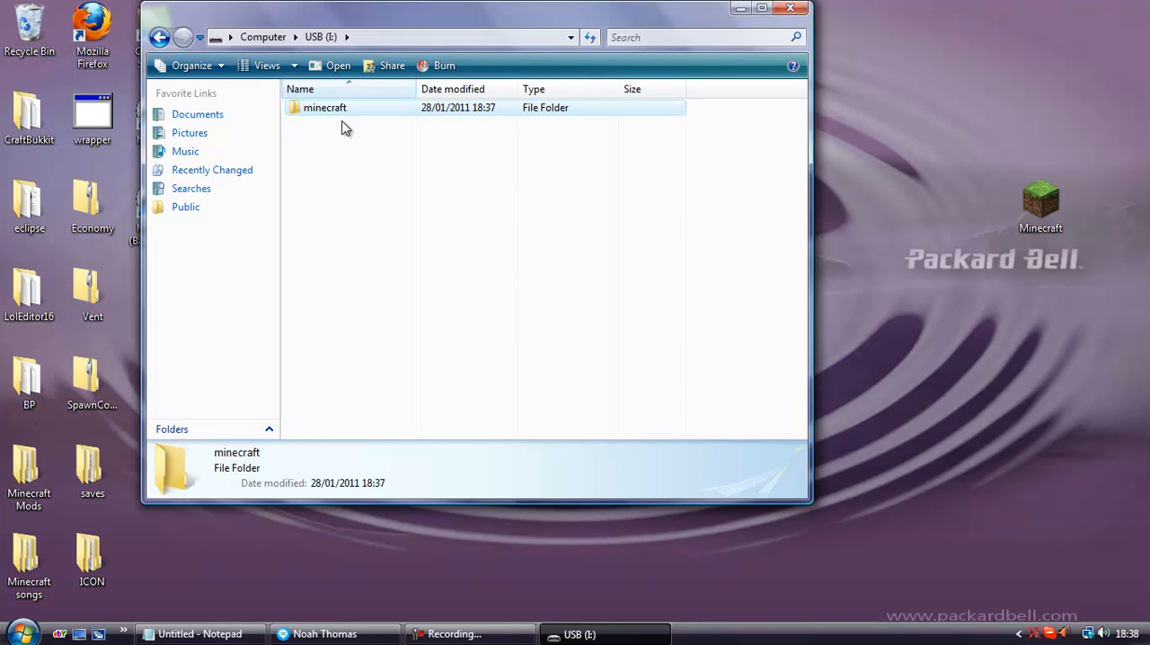
- Inside the minecraft folder create two new folders, bin and data
{"action": "double_click", "coordinate": [323, 108]}
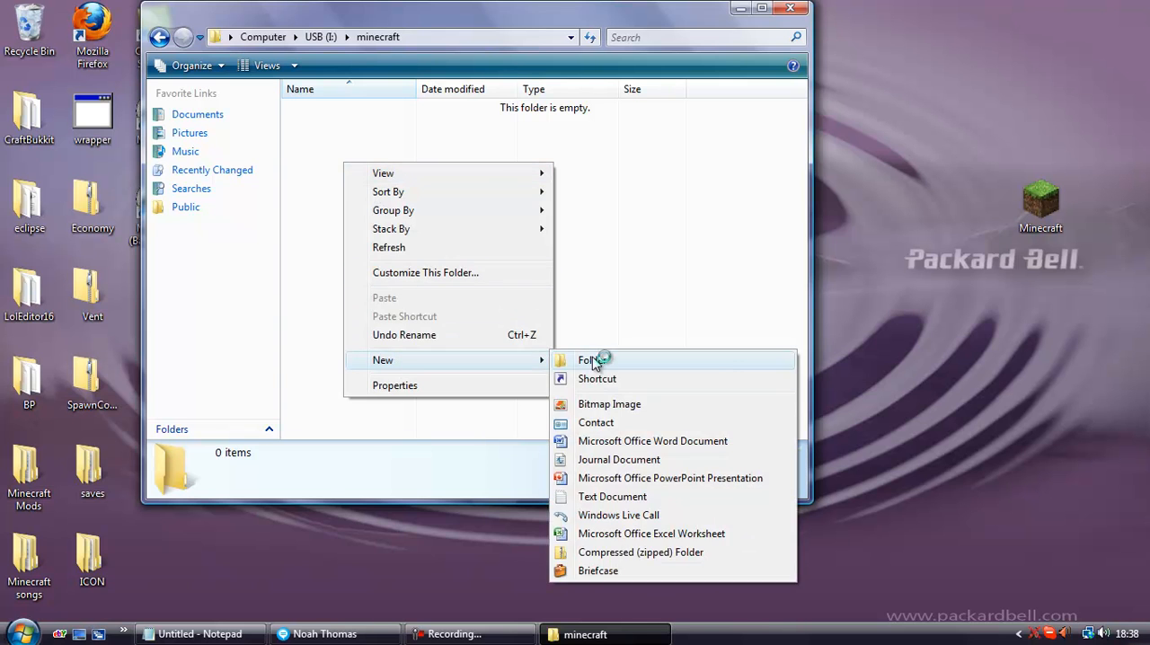
{"action": "left_click", "coordinate": [589, 359]}
{"action": "type", "text": "bin"}
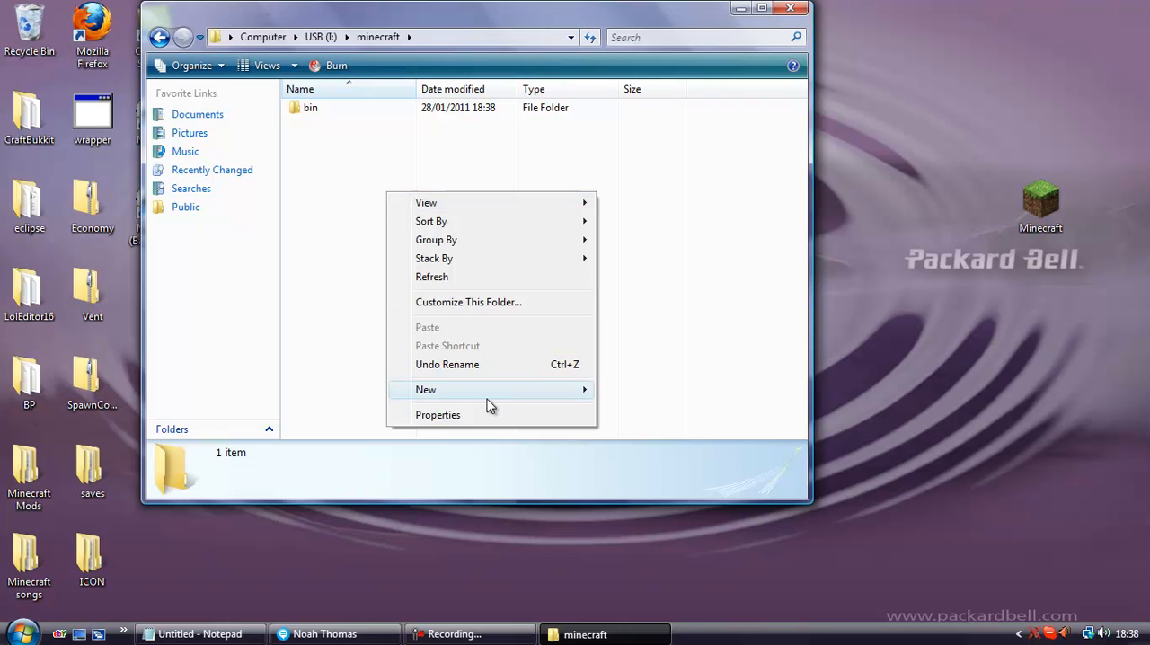
{"action": "left_click", "coordinate": [424, 388]}
{"action": "type", "text": "data"}
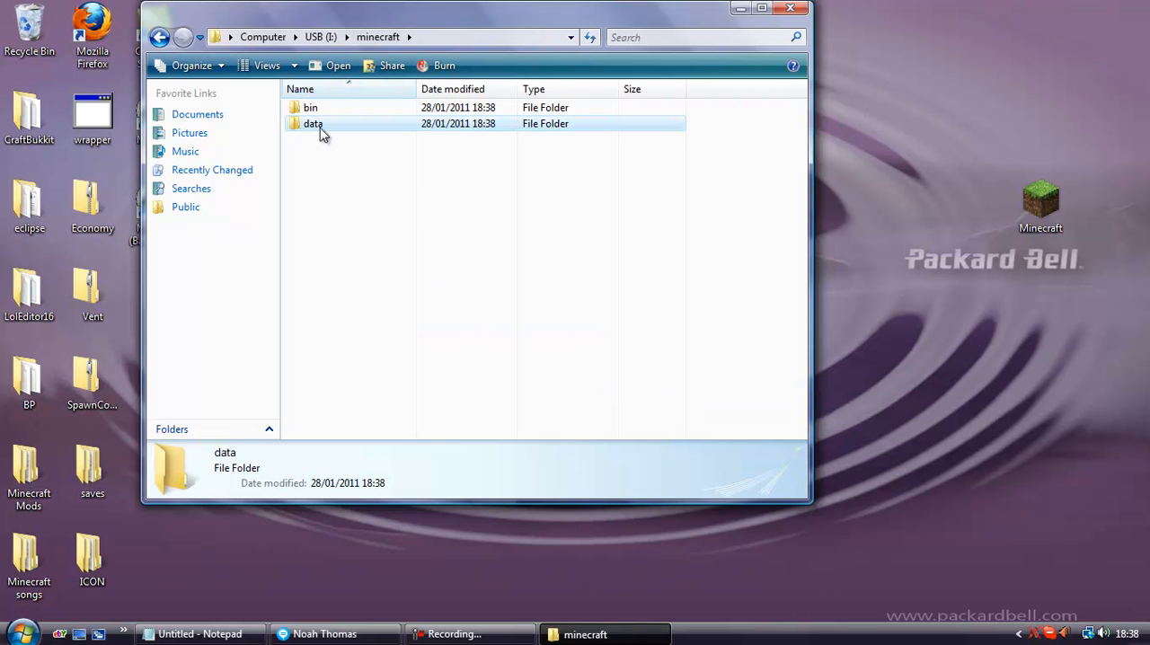
{"action": "left_click", "coordinate": [309, 108]}
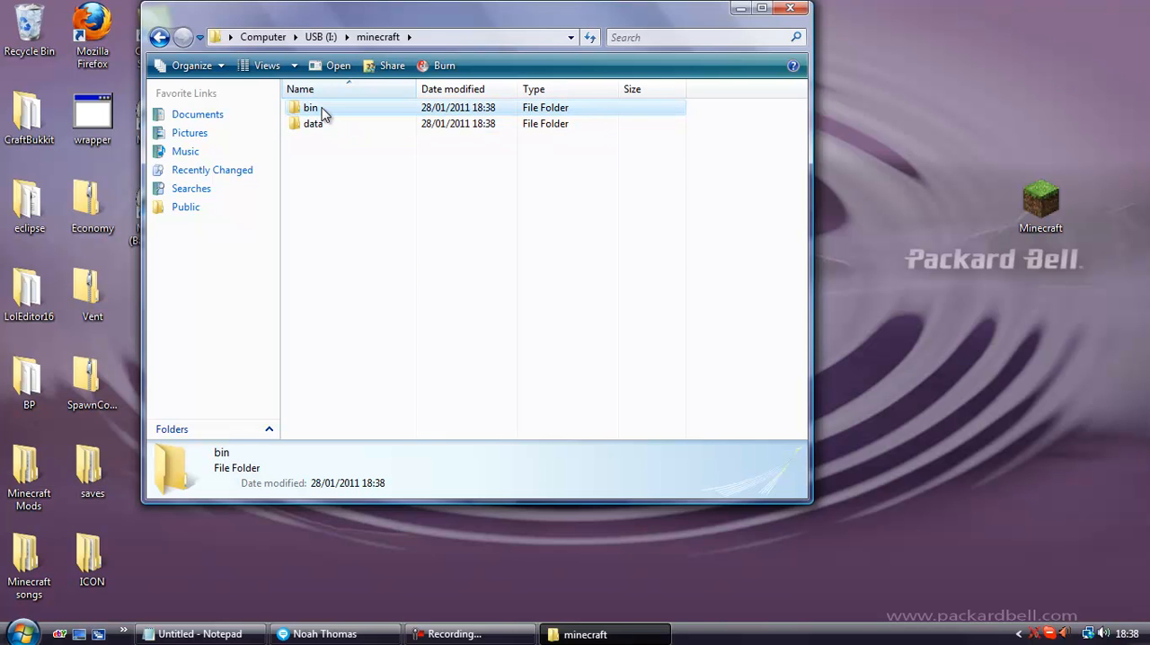
- Copy Minecraft.exe from the desktop into the bin folder, cancelling the security warning
{"action": "double_click", "coordinate": [309, 108]}
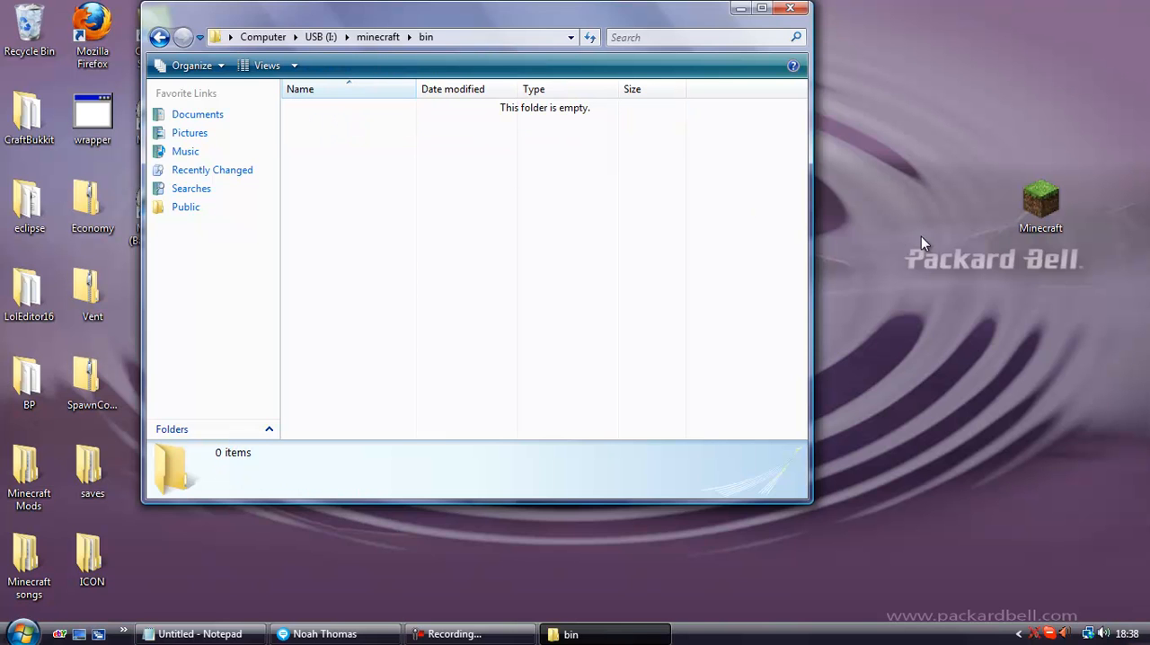
{"action": "left_click", "coordinate": [1039, 197]}
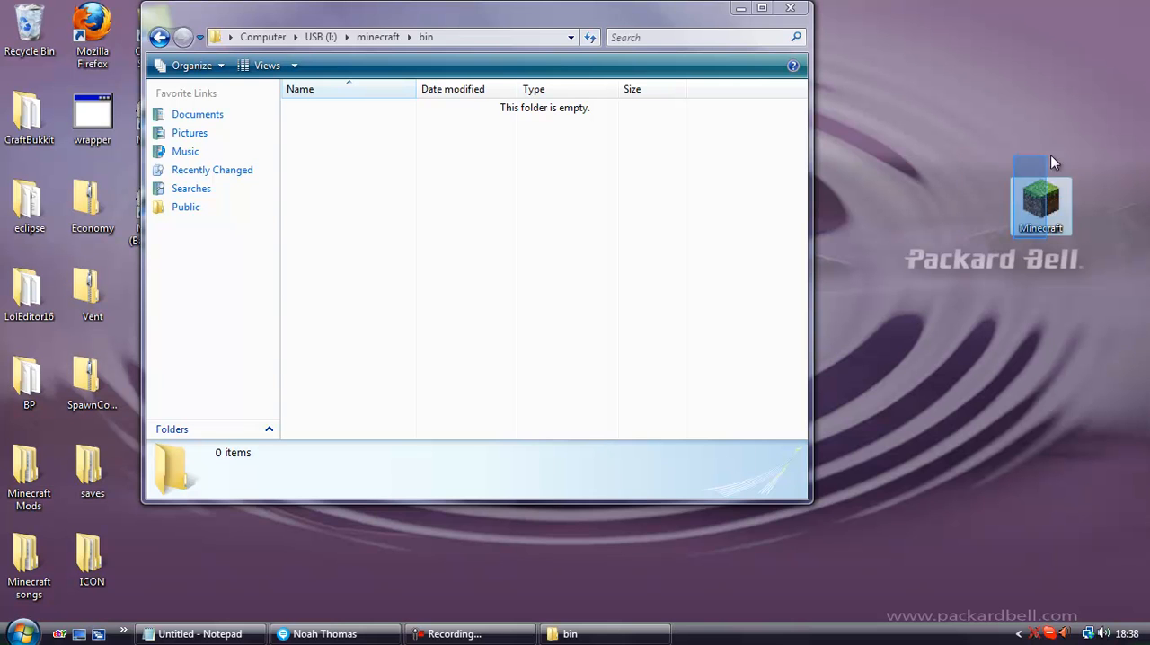
{"action": "double_click", "coordinate": [1040, 197]}
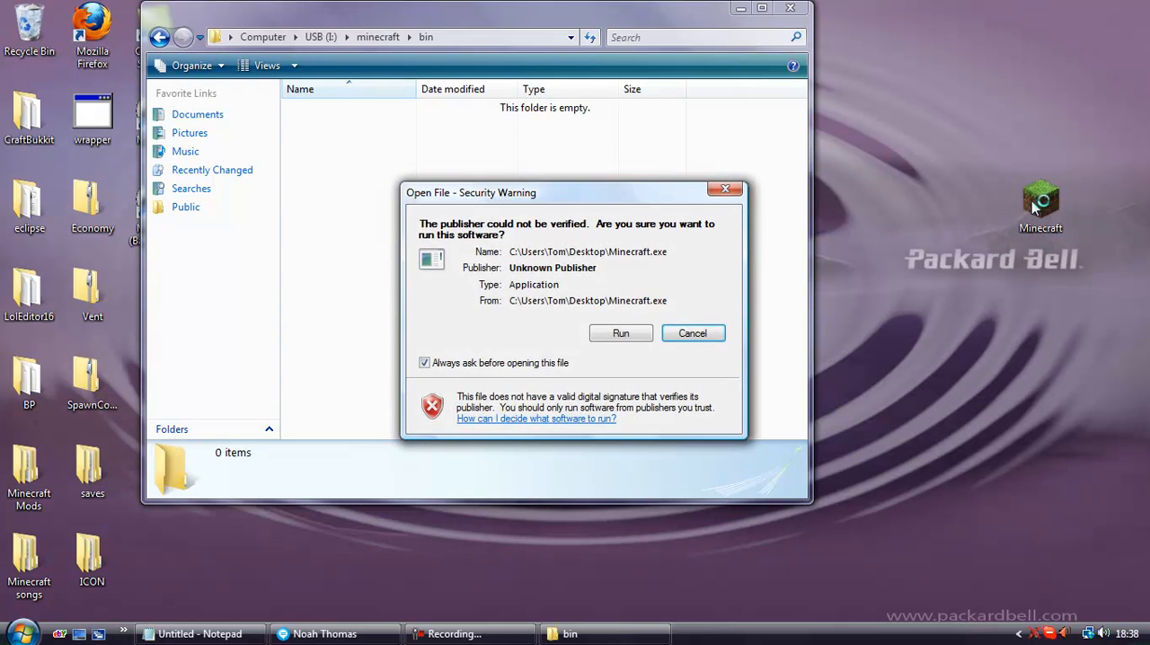
{"action": "left_click", "coordinate": [692, 334]}
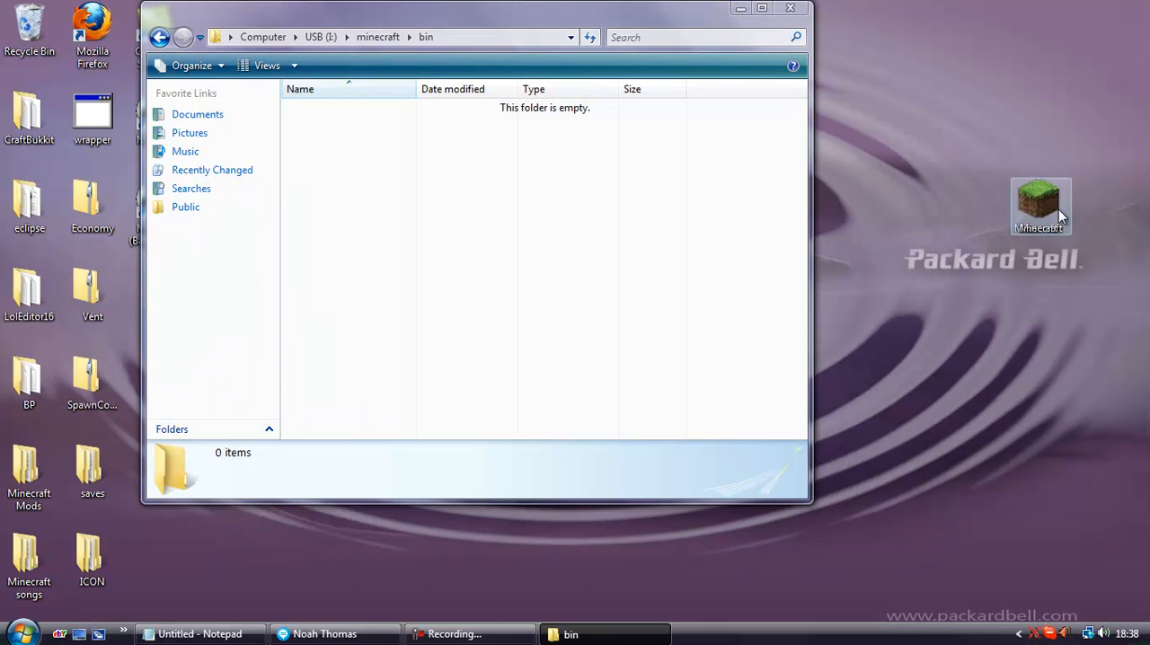
{"action": "left_click_drag", "start_coordinate": [1040, 206], "coordinate": [402, 135]}
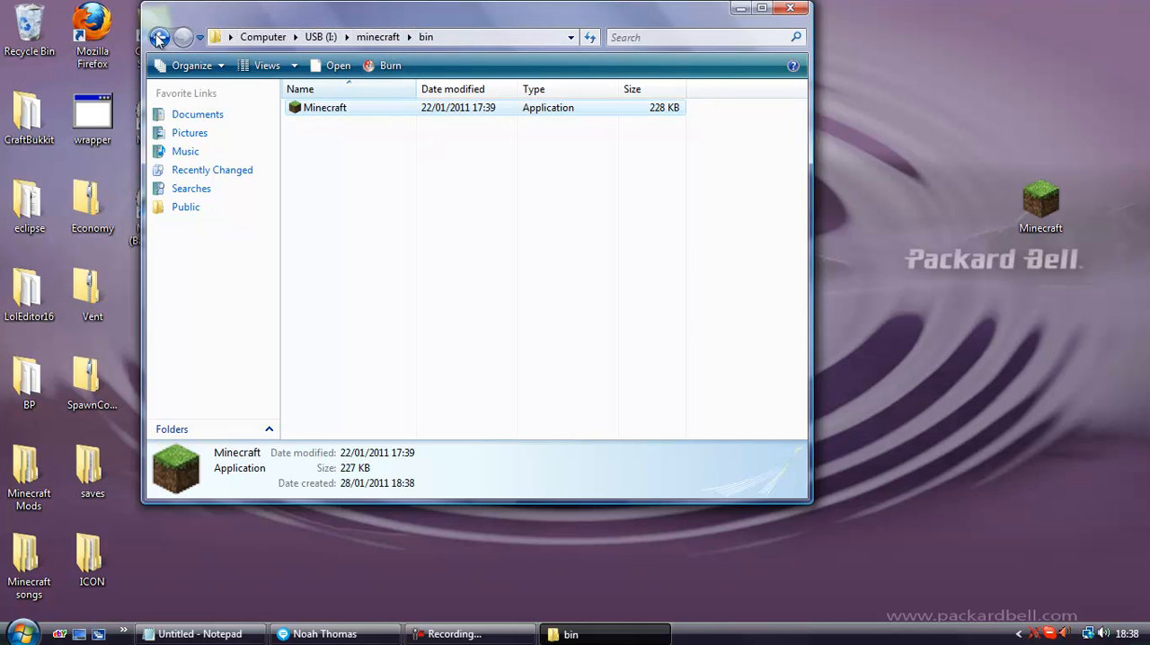
- Go back up to the USB minecraft folder and deselect its folders
{"action": "left_click", "coordinate": [160, 36]}
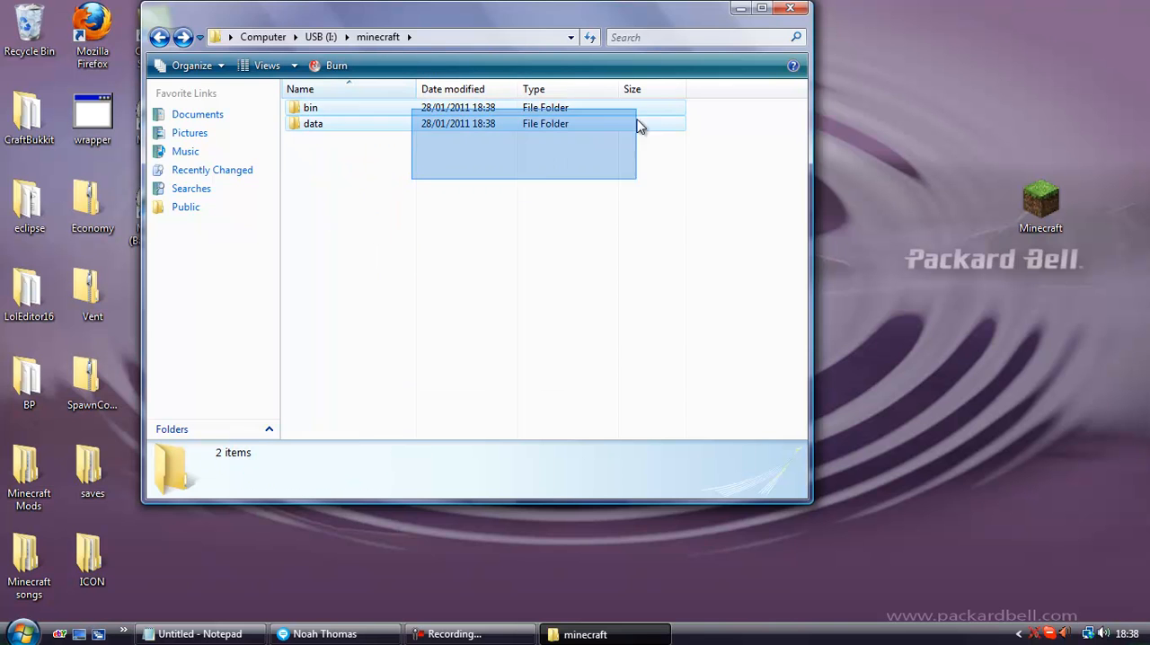
{"action": "left_click", "coordinate": [558, 273]}
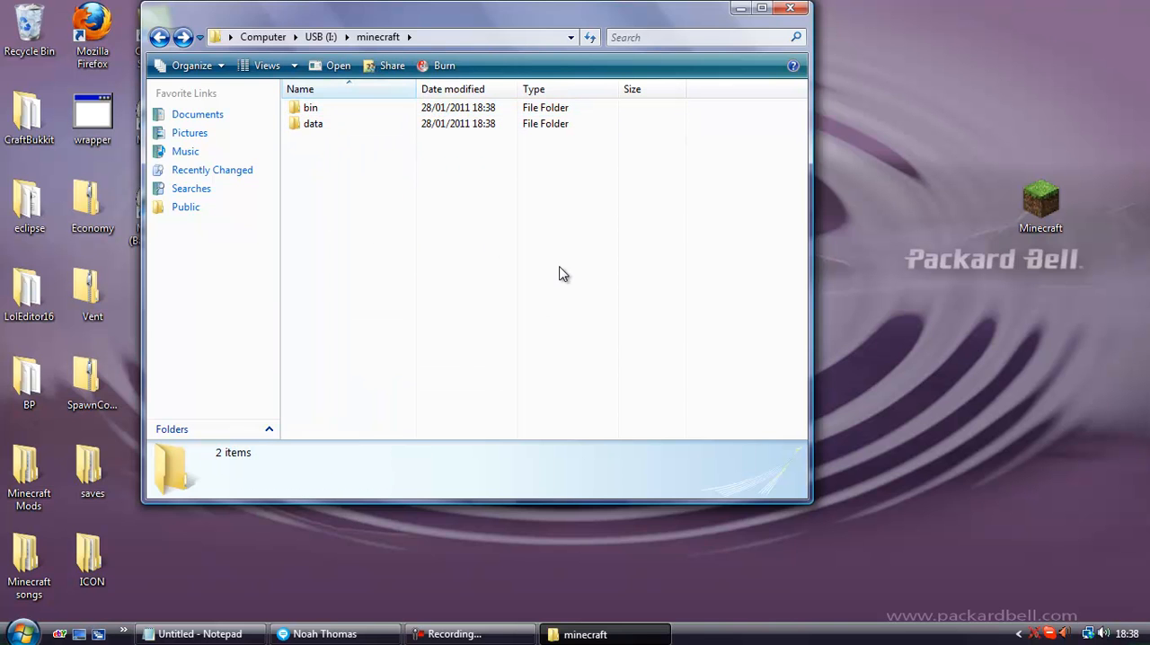
- Create a new text document named ngawng in the minecraft folder and open it in Notepad
{"action": "right_click", "coordinate": [464, 281]}
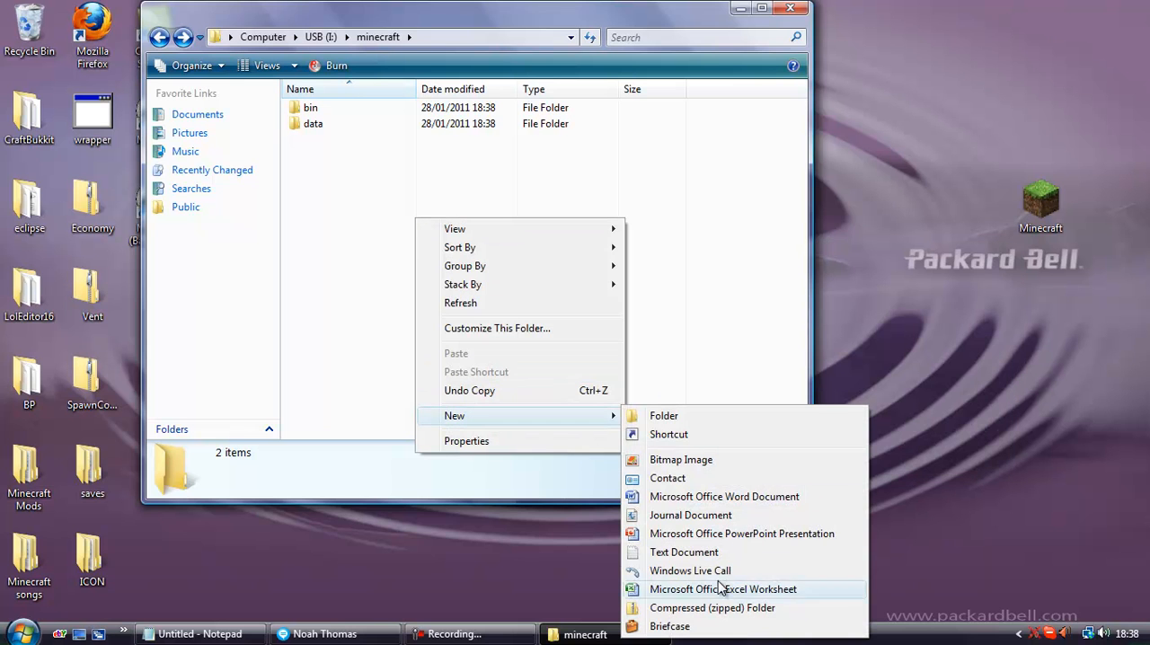
{"action": "left_click", "coordinate": [682, 551]}
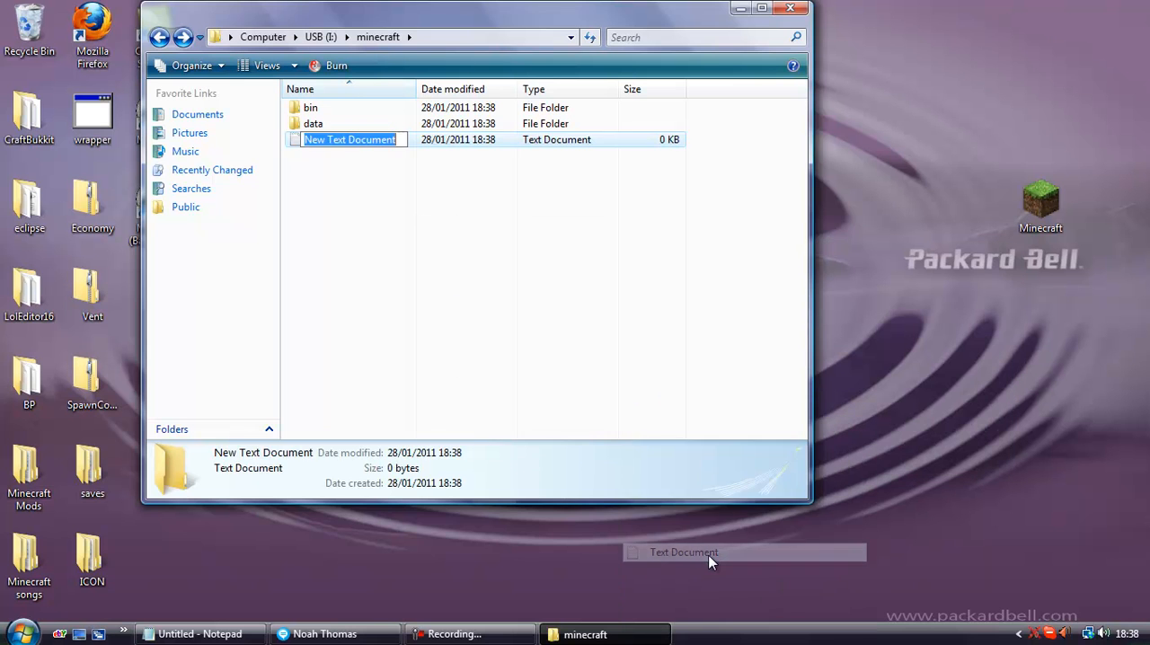
{"action": "left_click", "coordinate": [348, 141]}
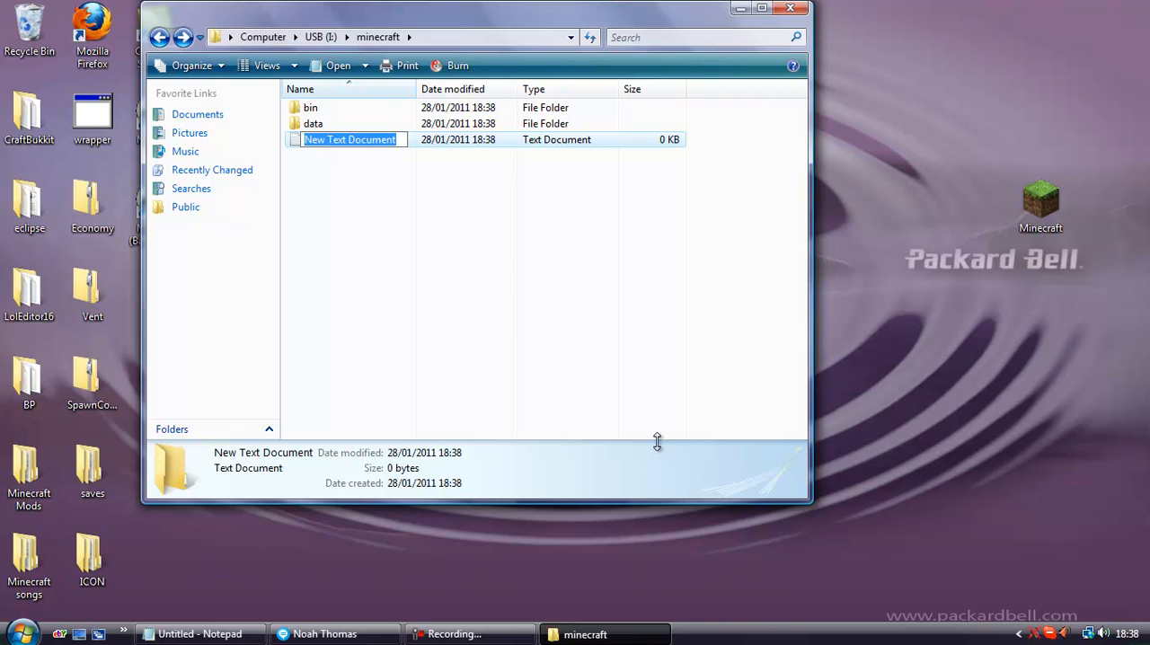
{"action": "type", "text": "ngawng"}
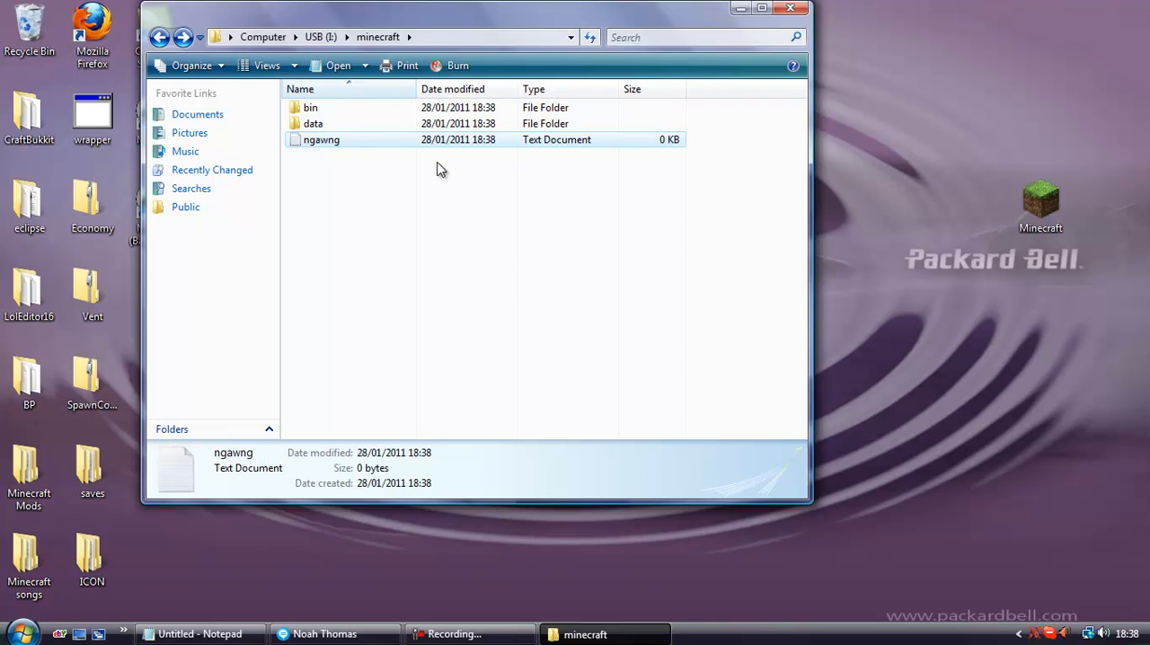
{"action": "double_click", "coordinate": [320, 140]}
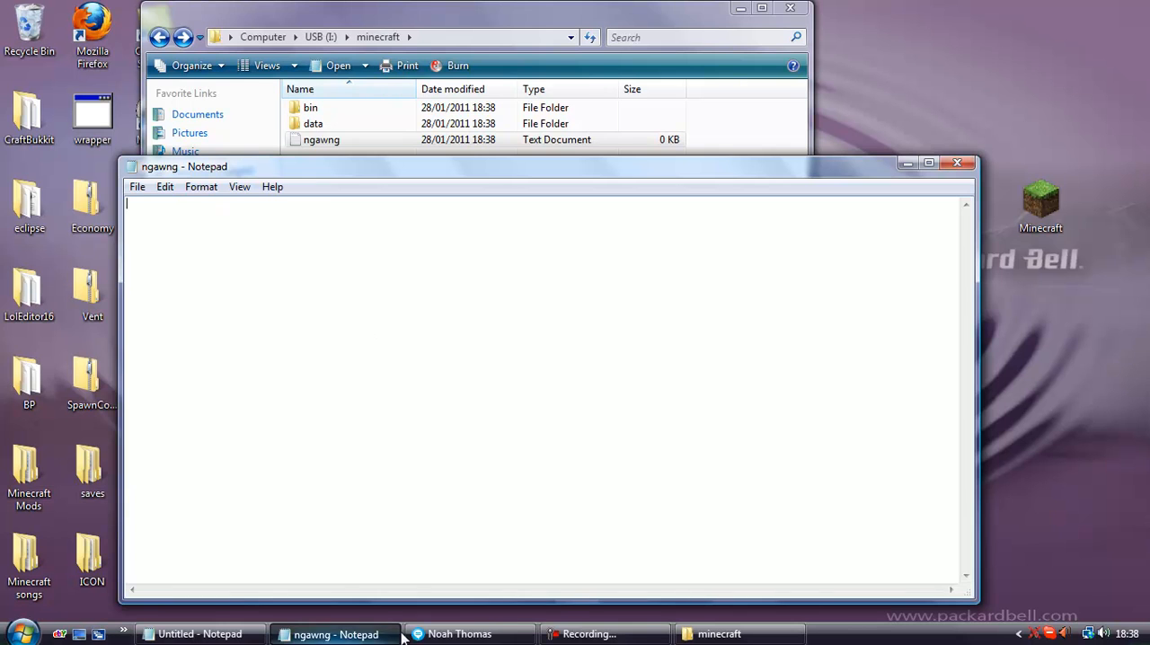
- Paste the lines set APPDATA=%CD%\data and bin\minecraft.exe into ngawng
{"action": "left_click", "coordinate": [199, 632]}
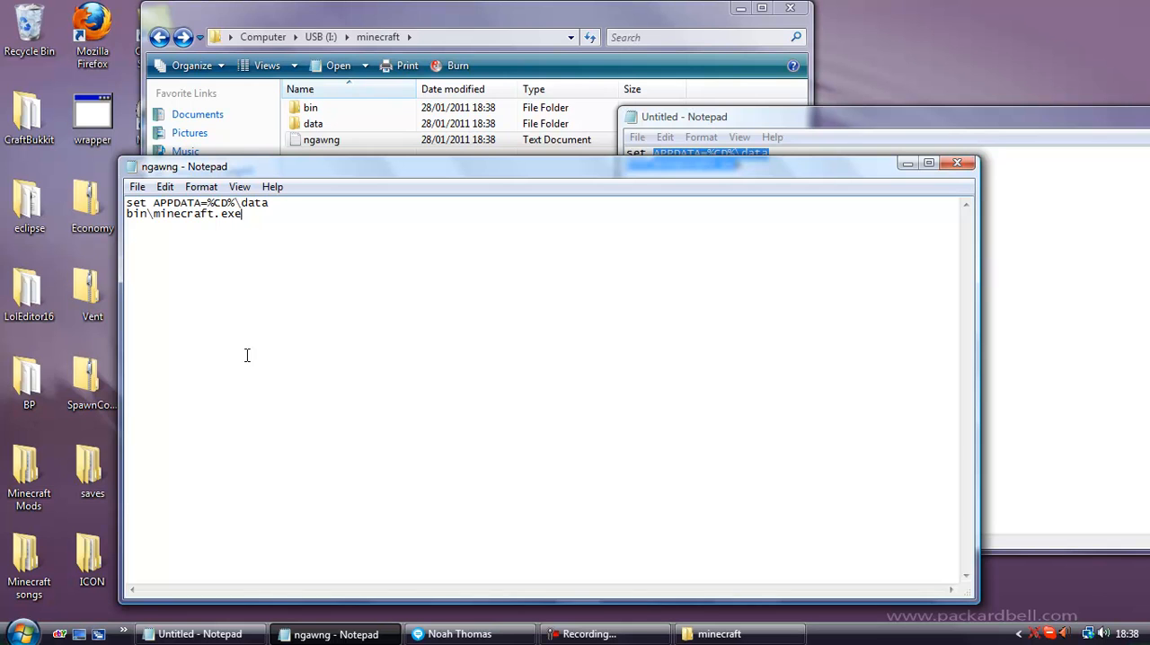
{"action": "left_click", "coordinate": [137, 185]}
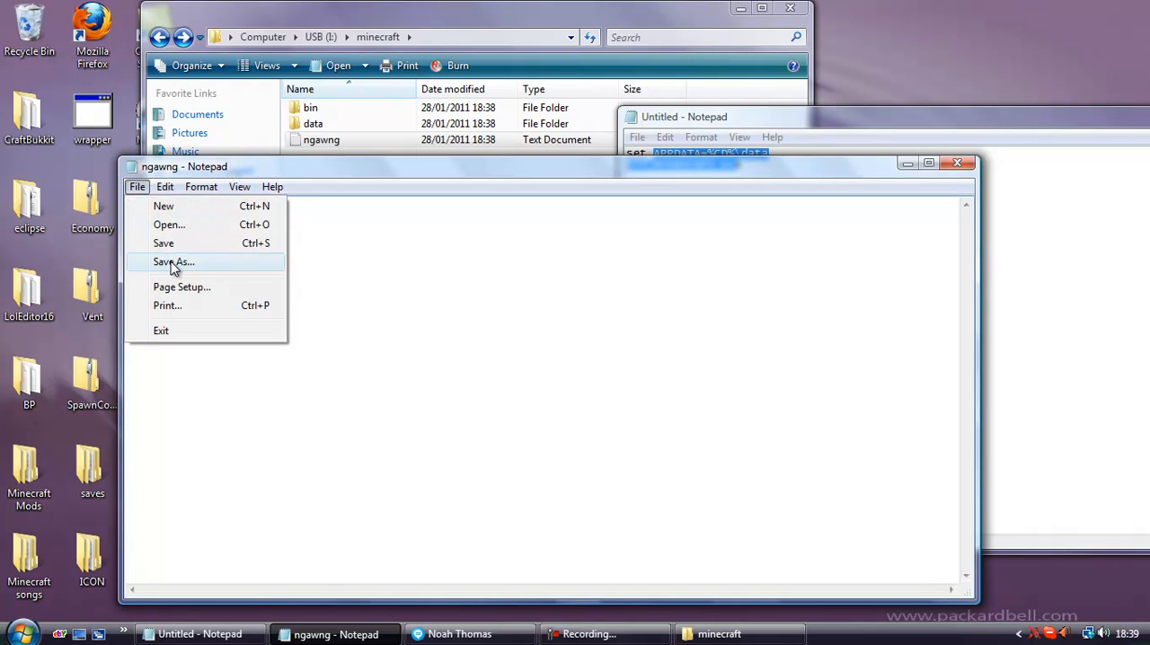
- Save the document as minecraft.bat in the USB minecraft folder and close the Untitled notes
{"action": "left_click", "coordinate": [173, 262]}
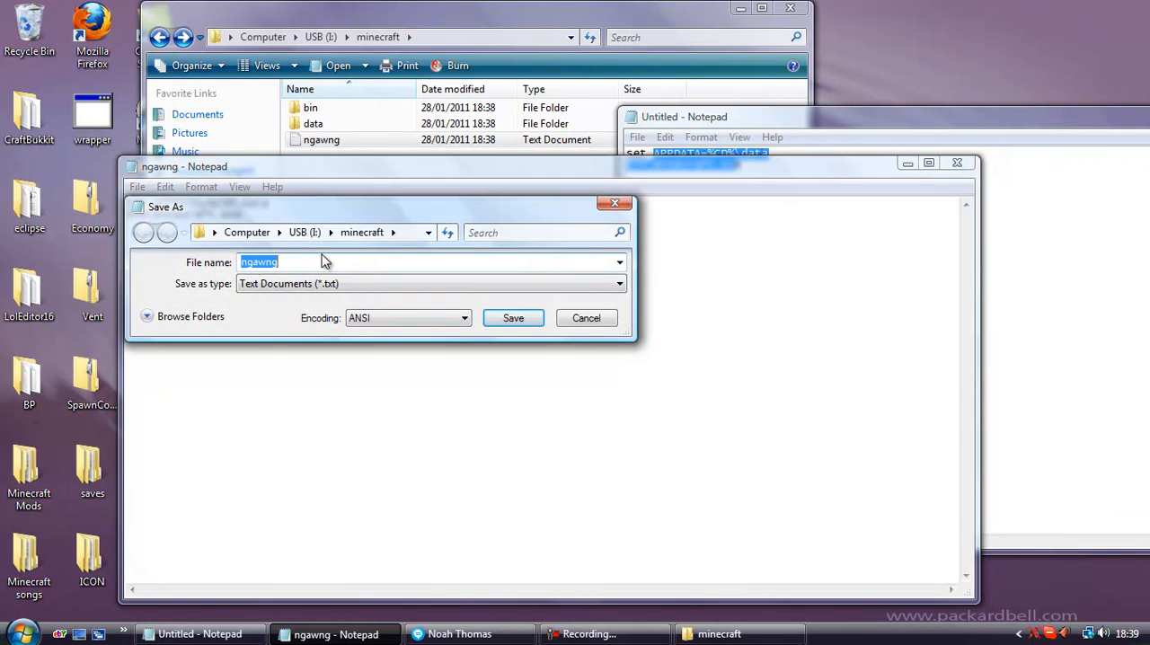
{"action": "type", "text": "minecraft"}
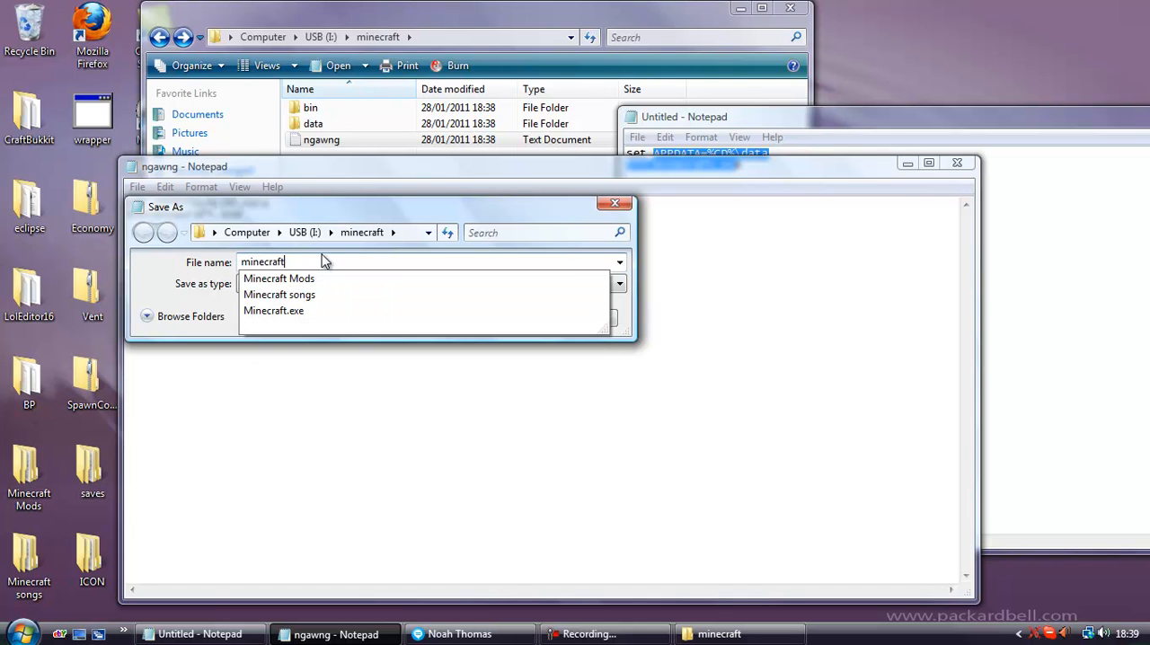
{"action": "type", "text": ".bat"}
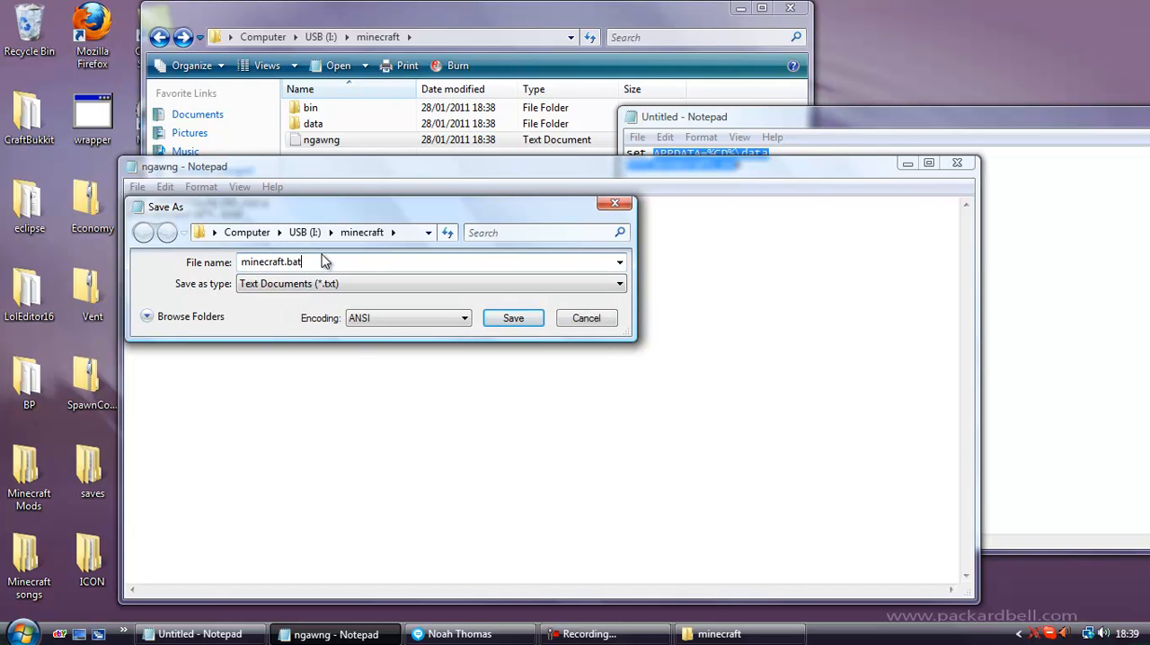
{"action": "mouse_move", "coordinate": [513, 318]}
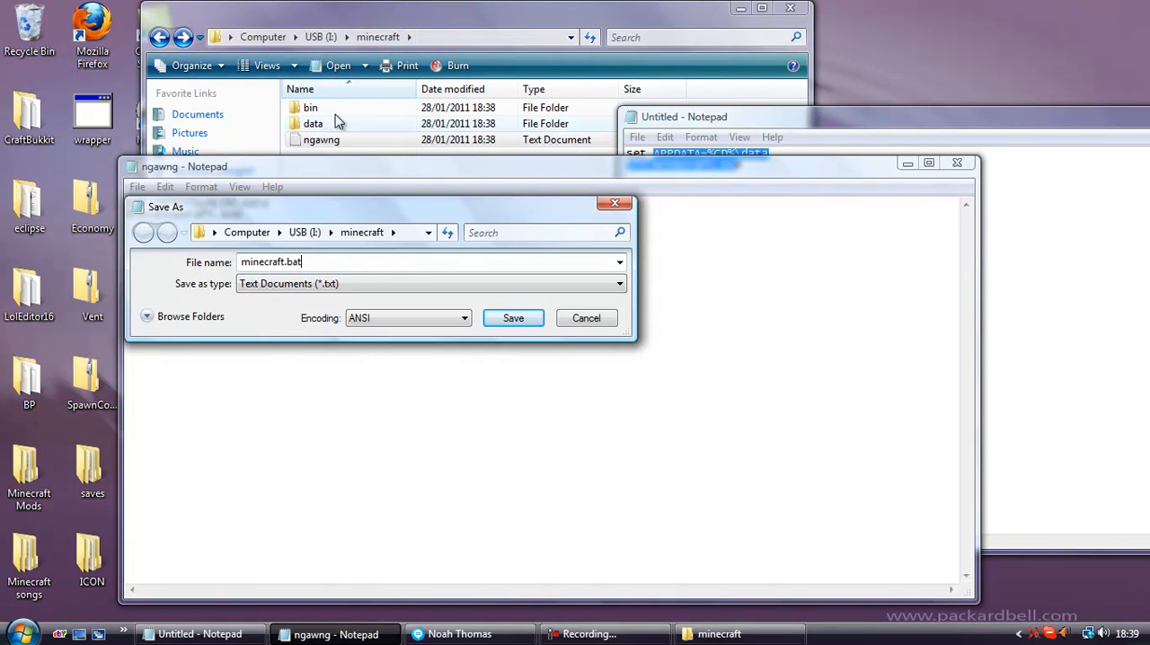
{"action": "left_click", "coordinate": [514, 318]}
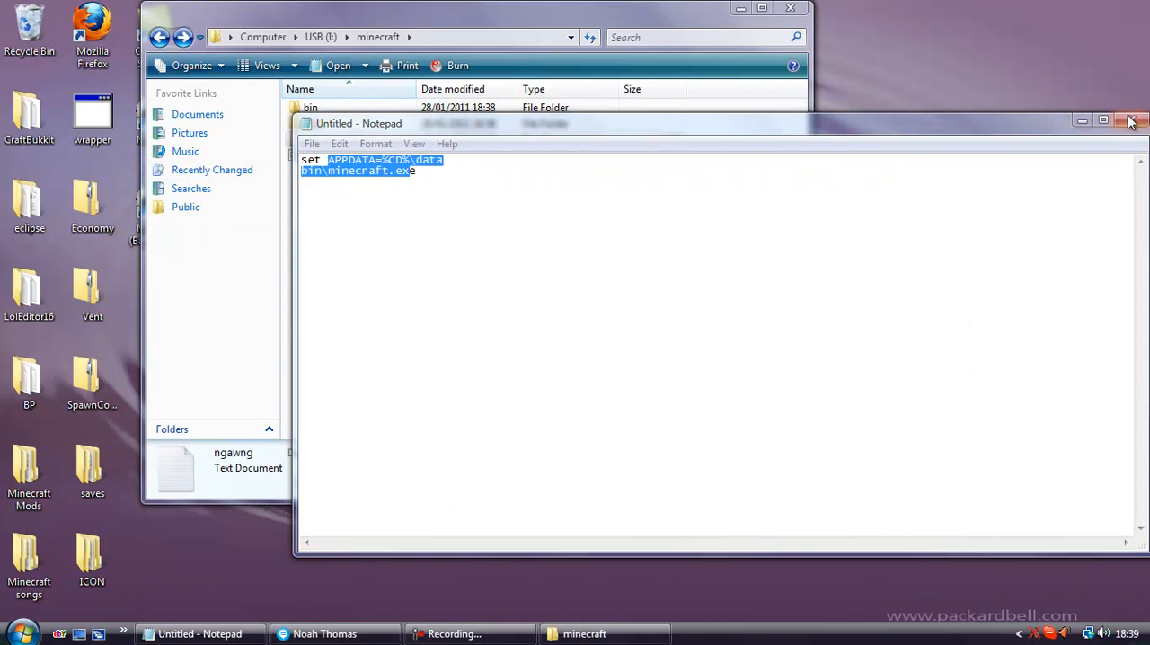
{"action": "left_click", "coordinate": [1130, 120]}
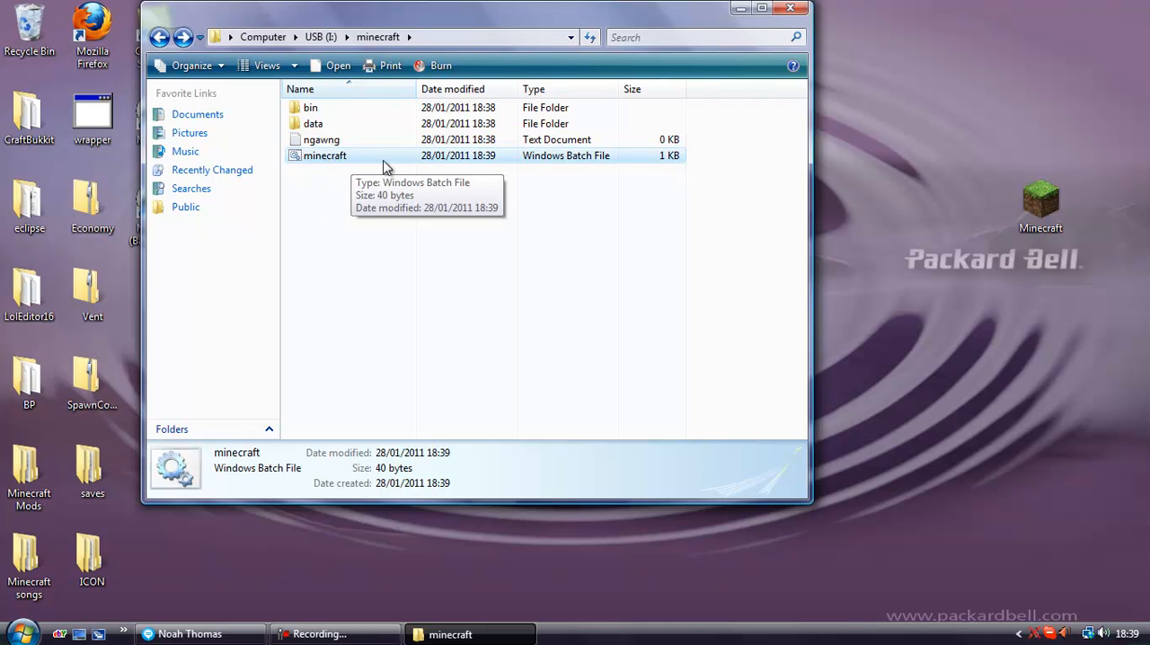
{"action": "mouse_move", "coordinate": [345, 144]}
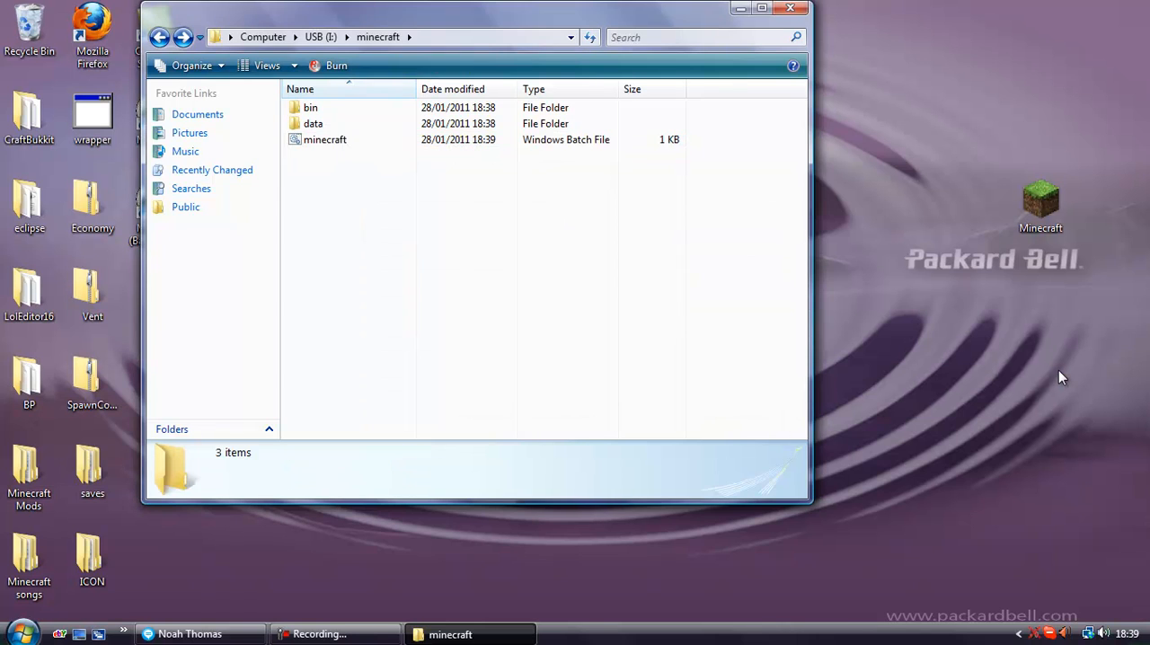
- Leave only bin, data and minecraft.bat in the folder, with the batch file selected
{"action": "double_click", "coordinate": [309, 108]}
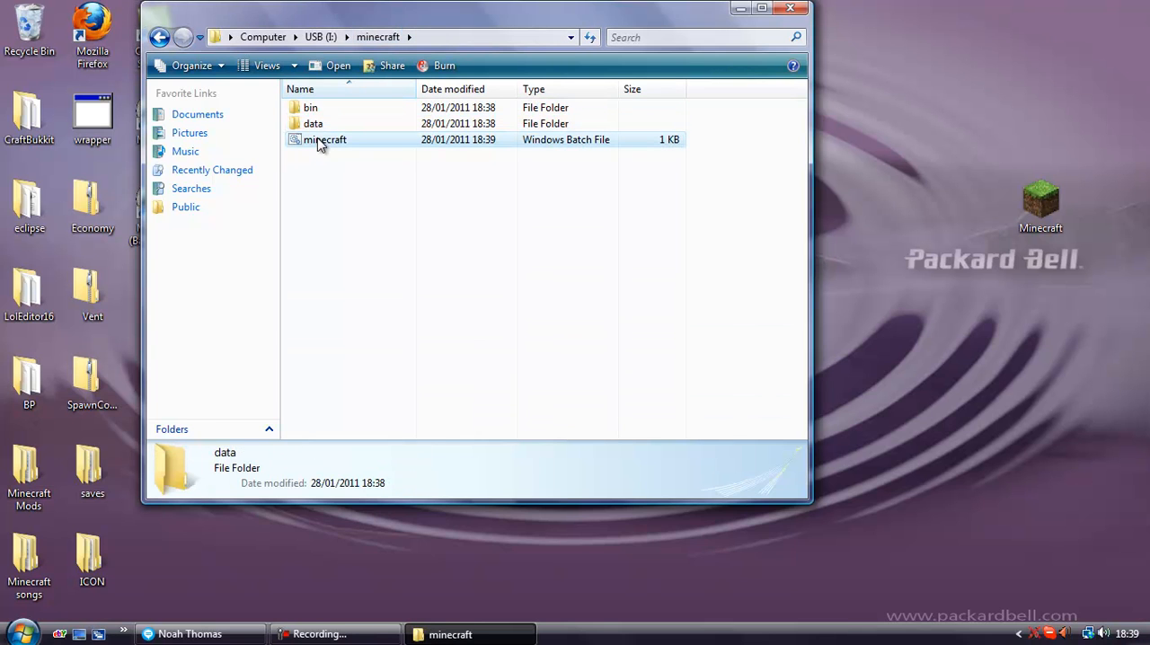
{"action": "left_click", "coordinate": [324, 140]}
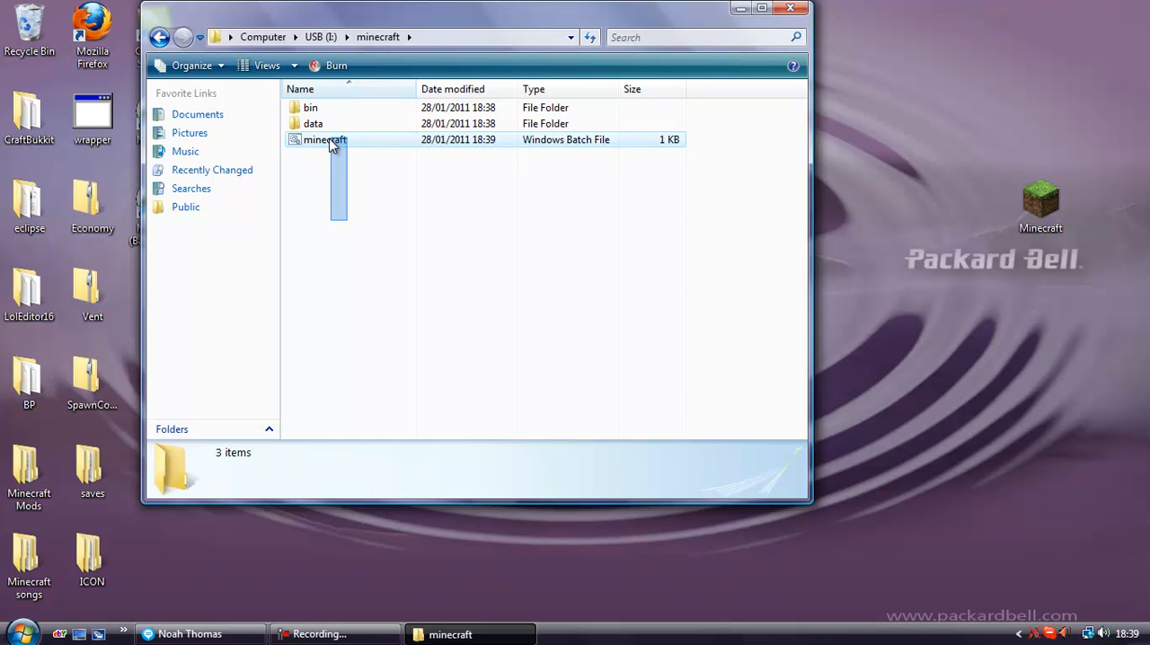
{"action": "left_click", "coordinate": [324, 140]}
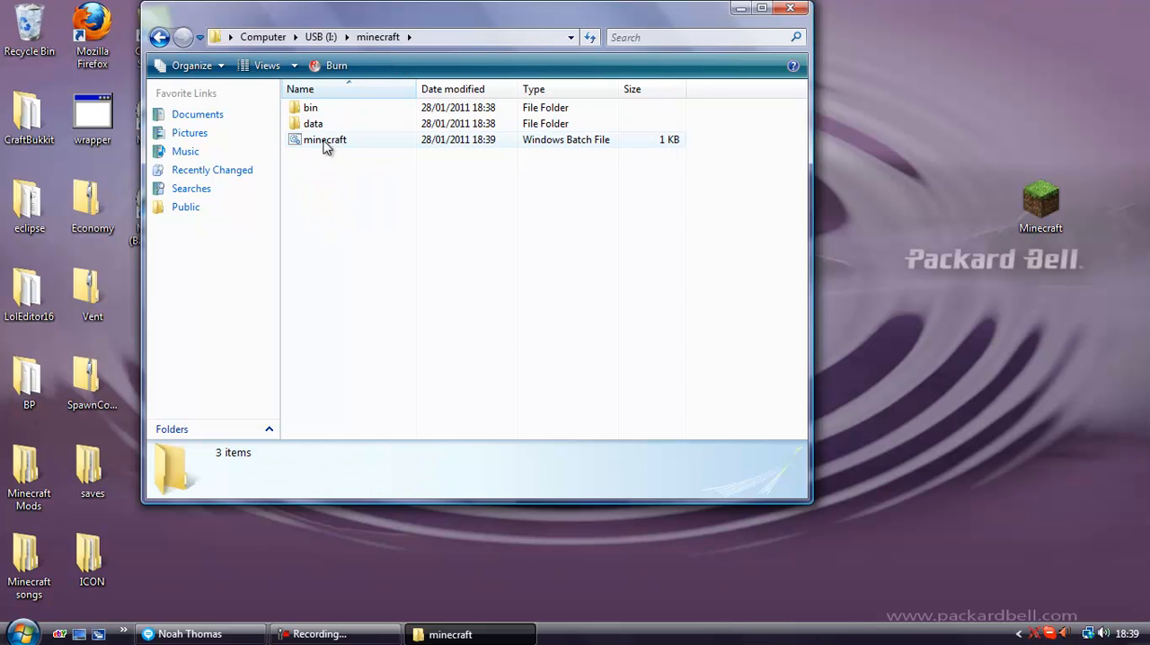
{"action": "left_click", "coordinate": [323, 140]}
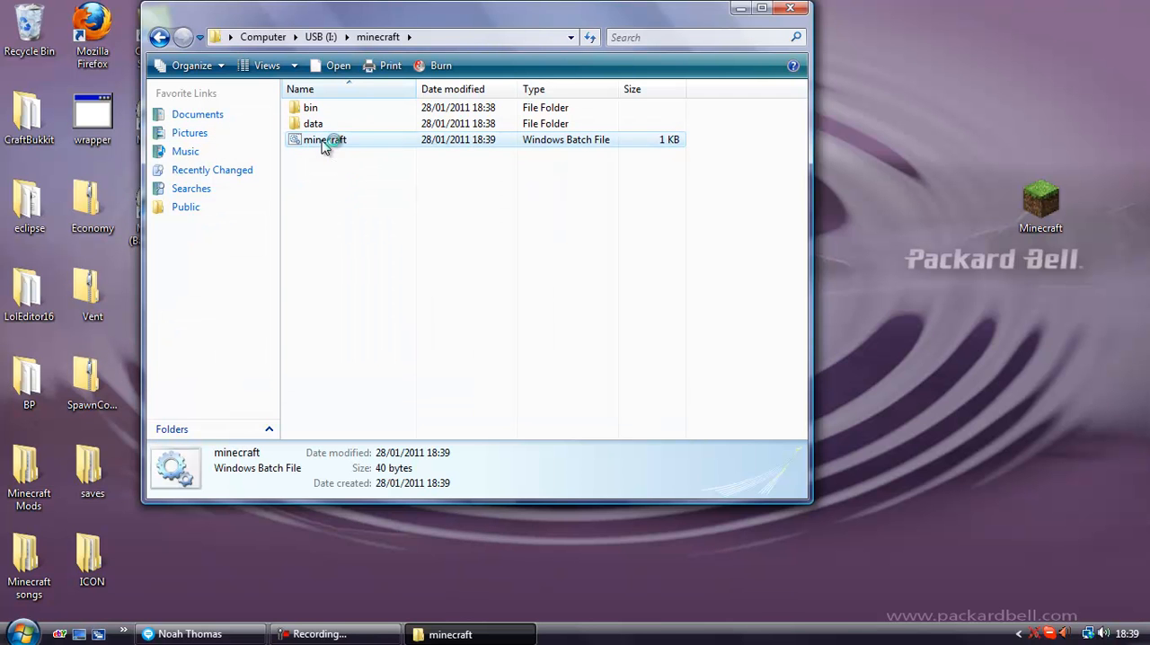
{"action": "double_click", "coordinate": [324, 140]}
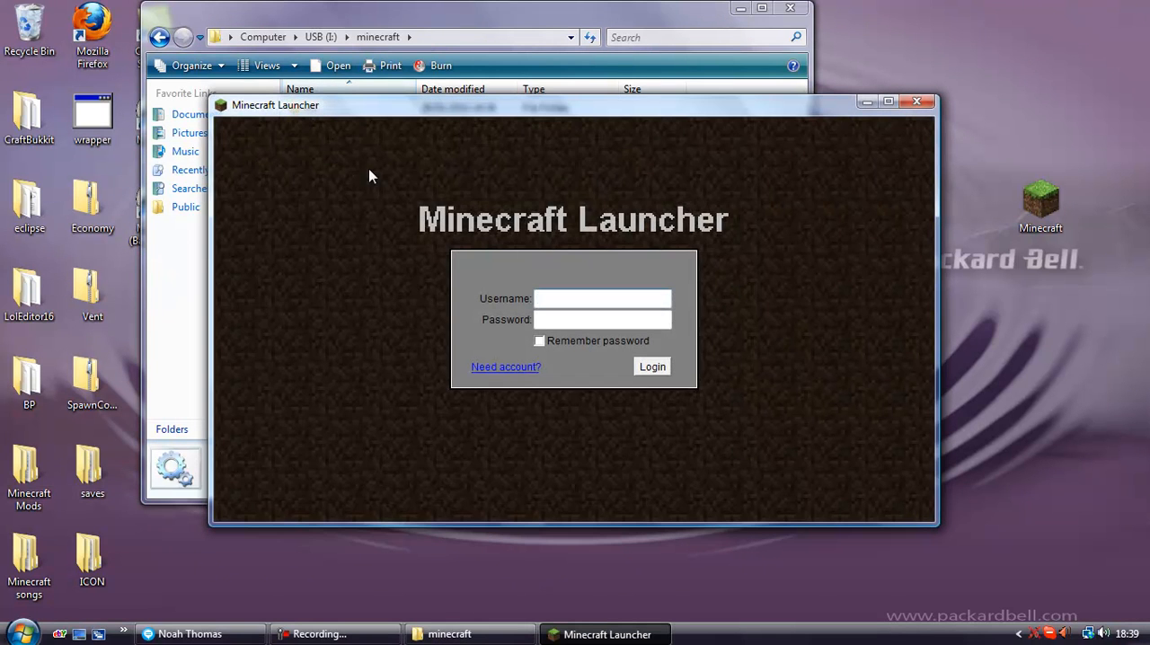
{"action": "mouse_move", "coordinate": [916, 102]}
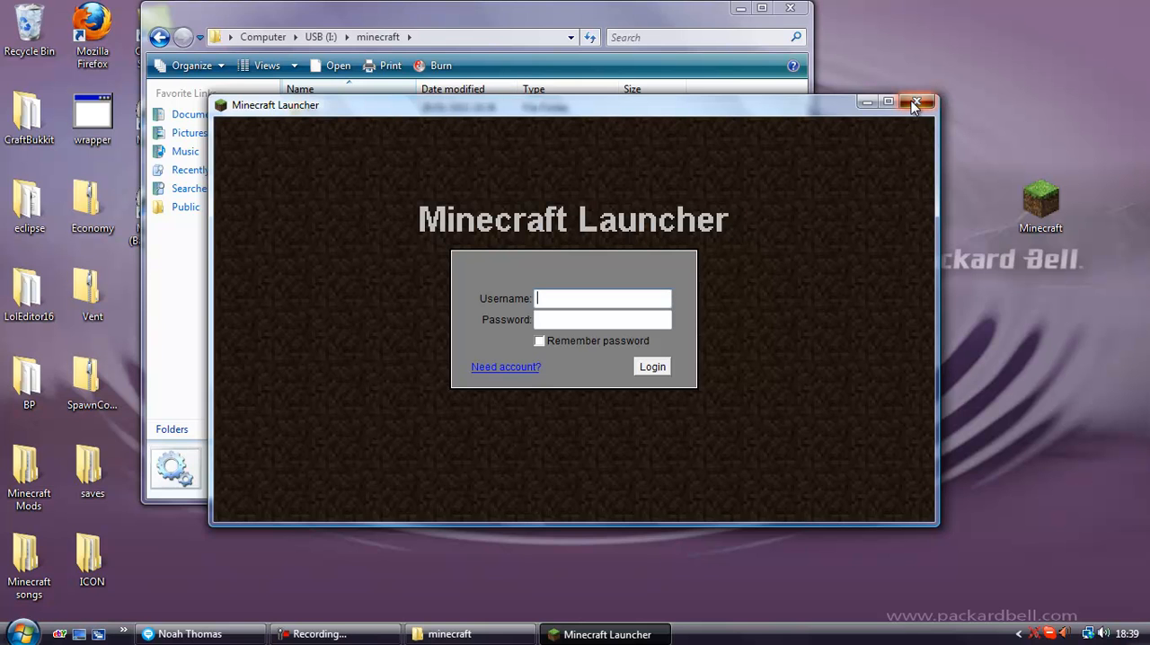
{"action": "left_click", "coordinate": [916, 103]}
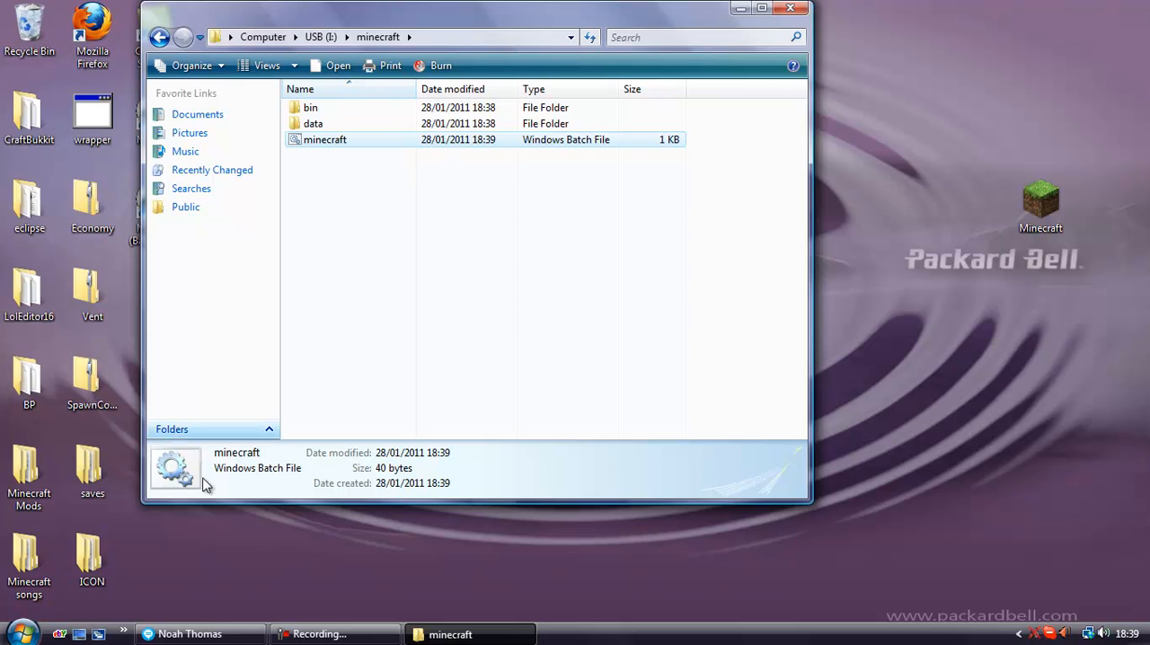
- Search %appdata from the Start menu to locate the application data folder
{"action": "left_click", "coordinate": [17, 632]}
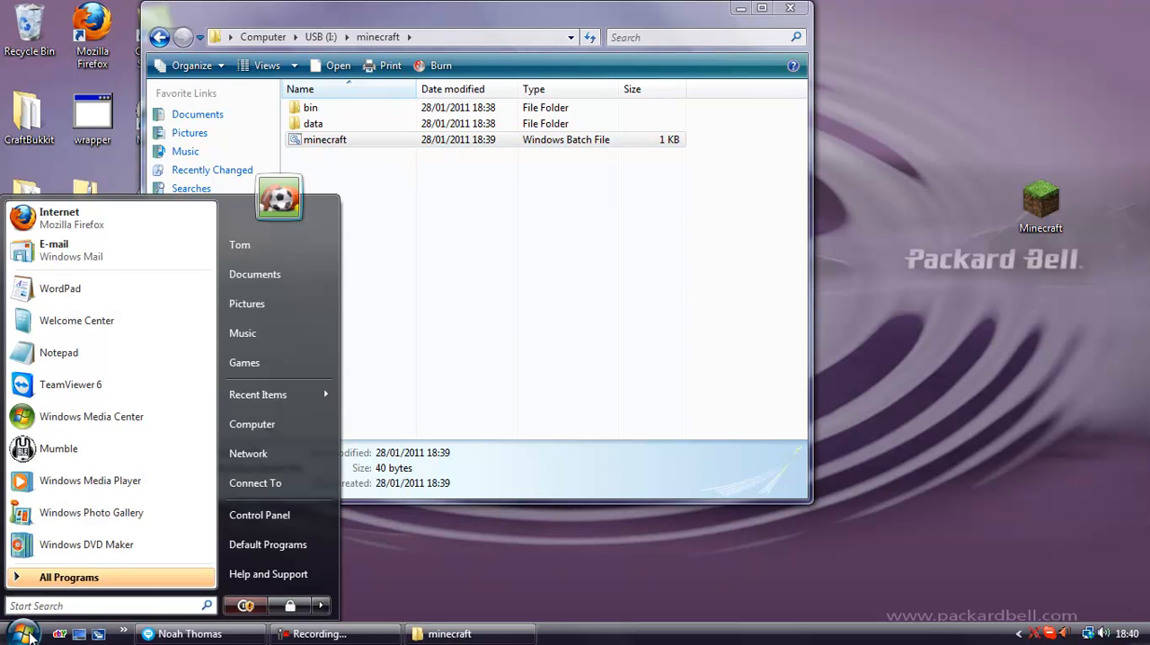
{"action": "mouse_move", "coordinate": [75, 600]}
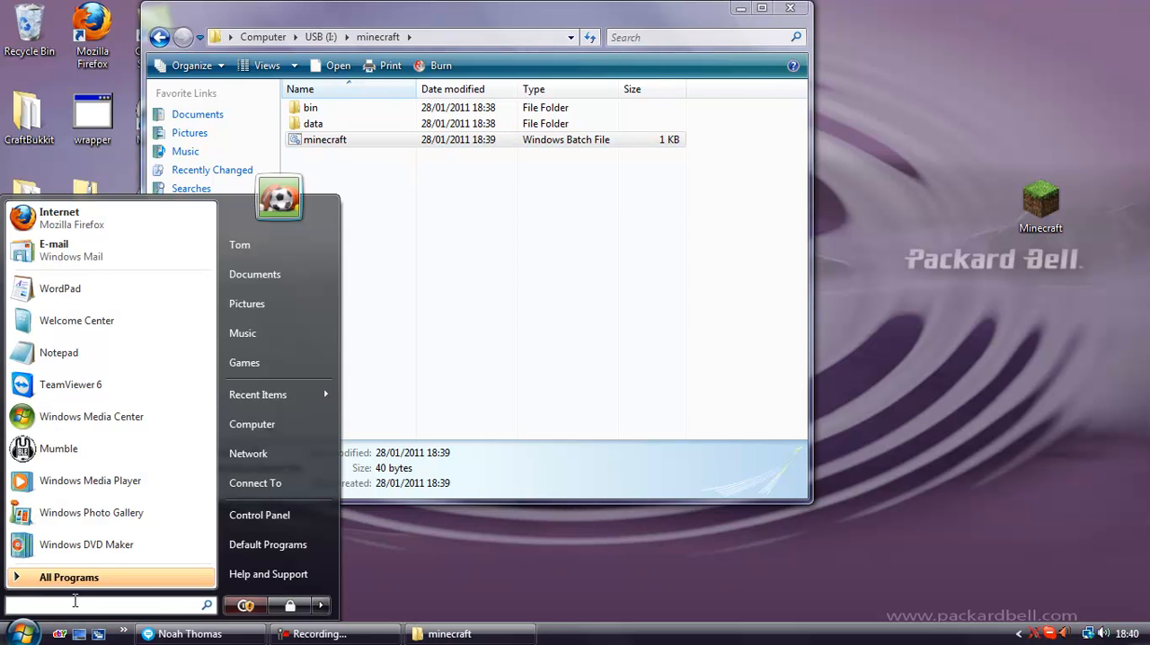
{"action": "type", "text": "%appdata"}
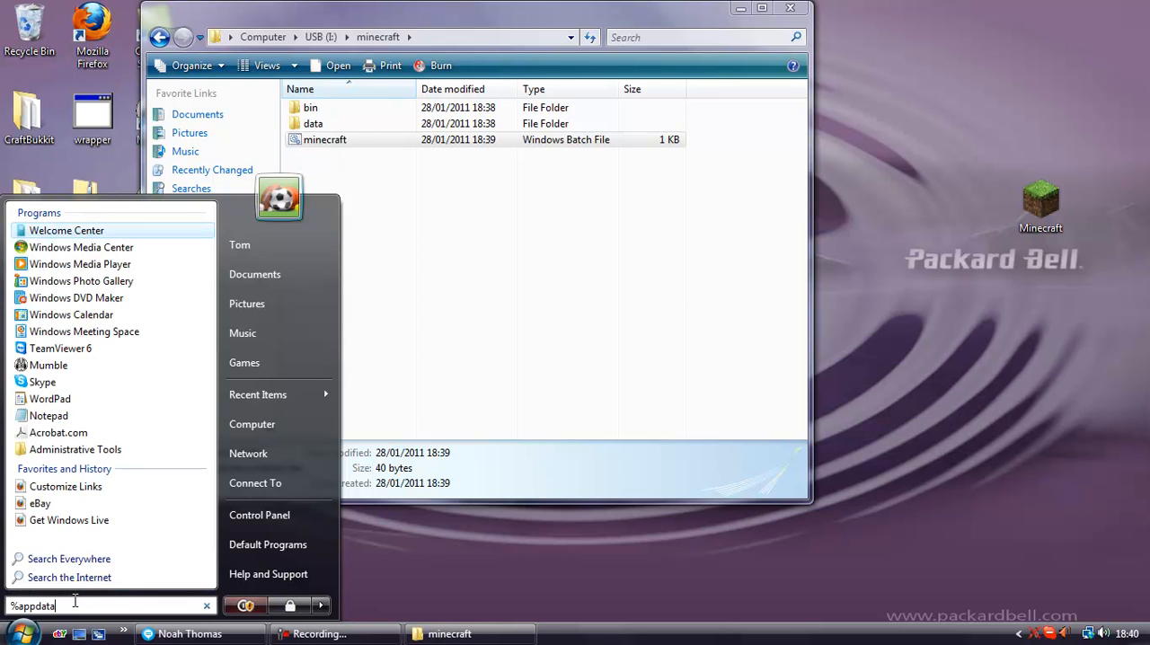
{"action": "key", "text": "Return"}
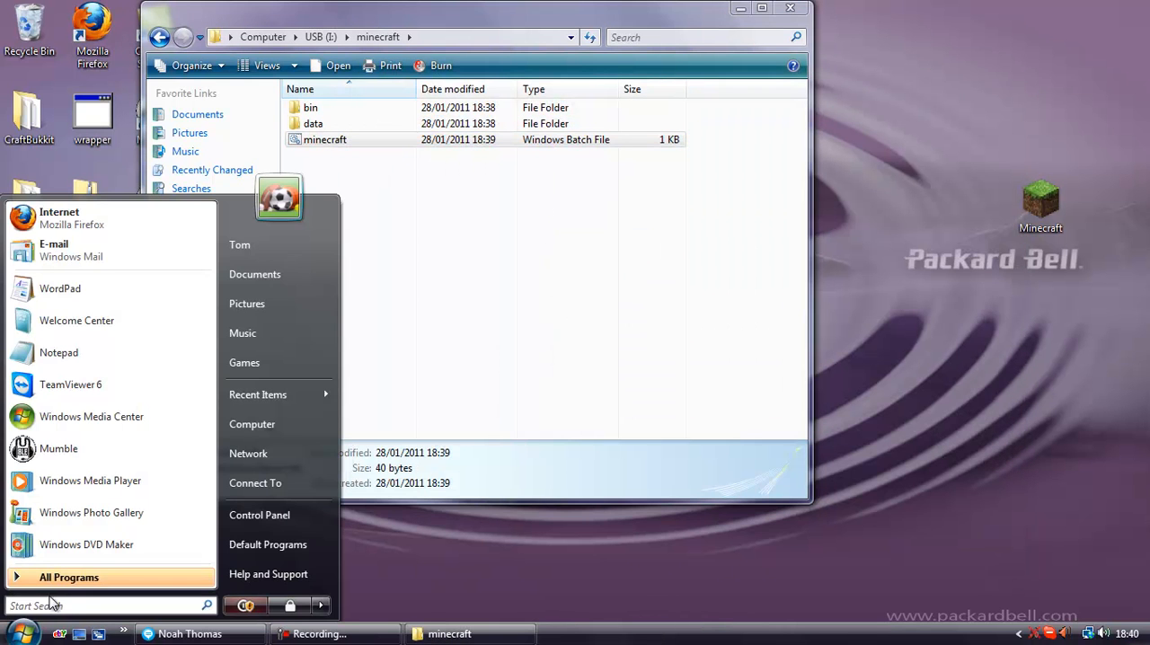
{"action": "mouse_move", "coordinate": [94, 605]}
{"action": "type", "text": "%appd"}
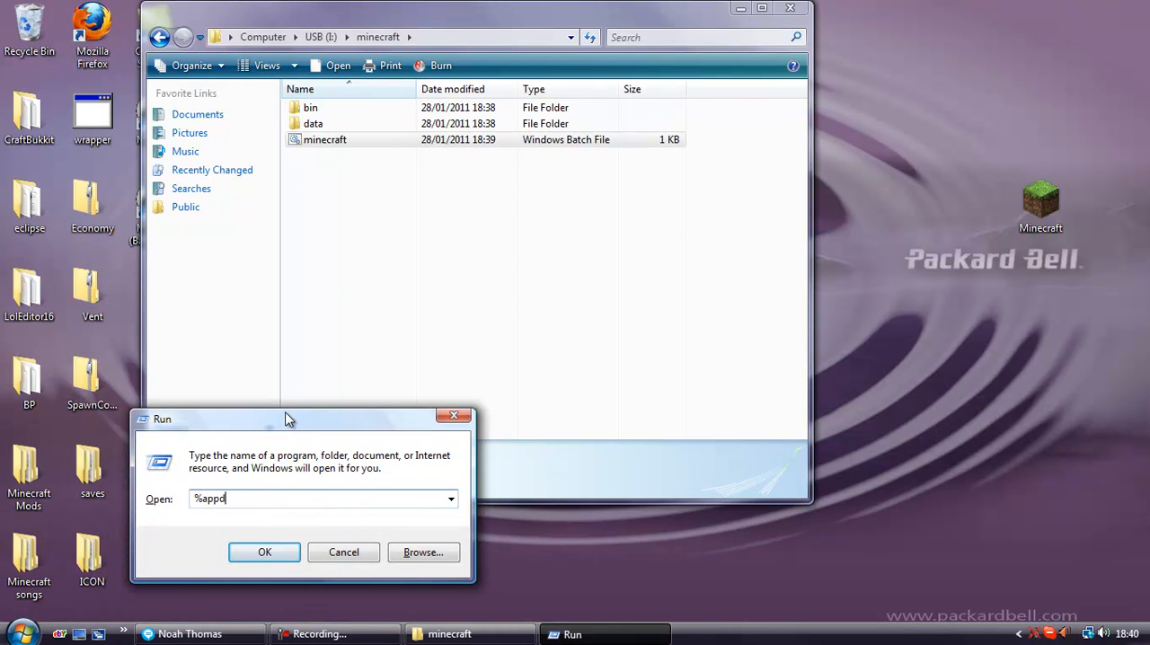
- Close the Roaming window and reopen AppData Roaming via %appdata, showing .minecraft
{"action": "left_click", "coordinate": [264, 551]}
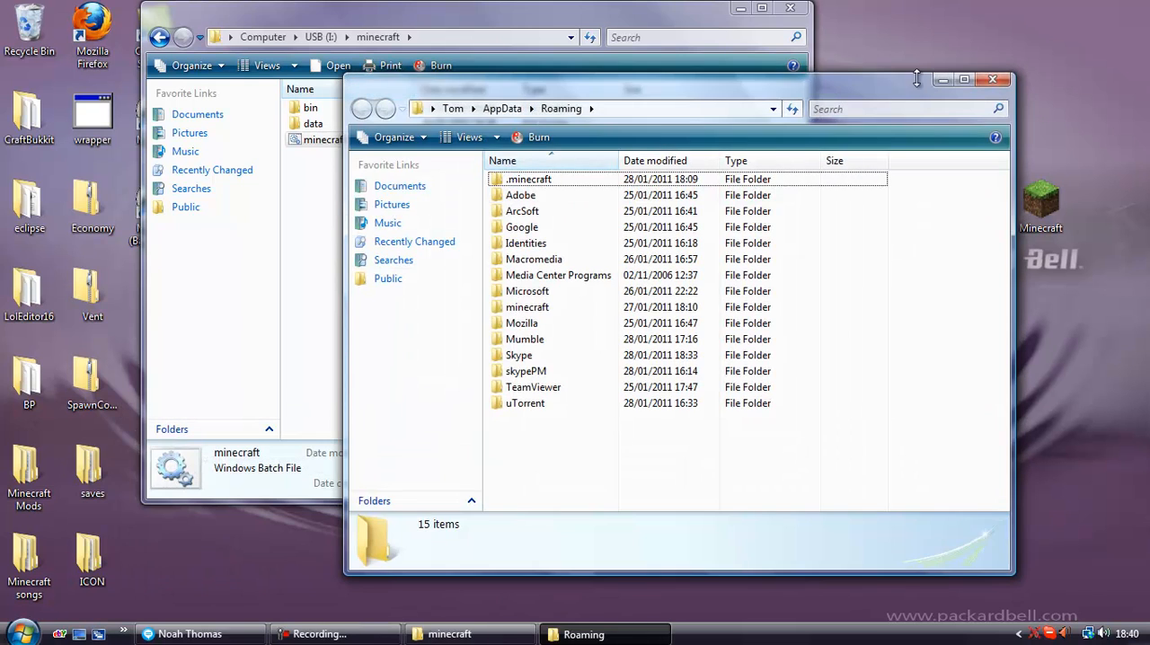
{"action": "left_click", "coordinate": [14, 634]}
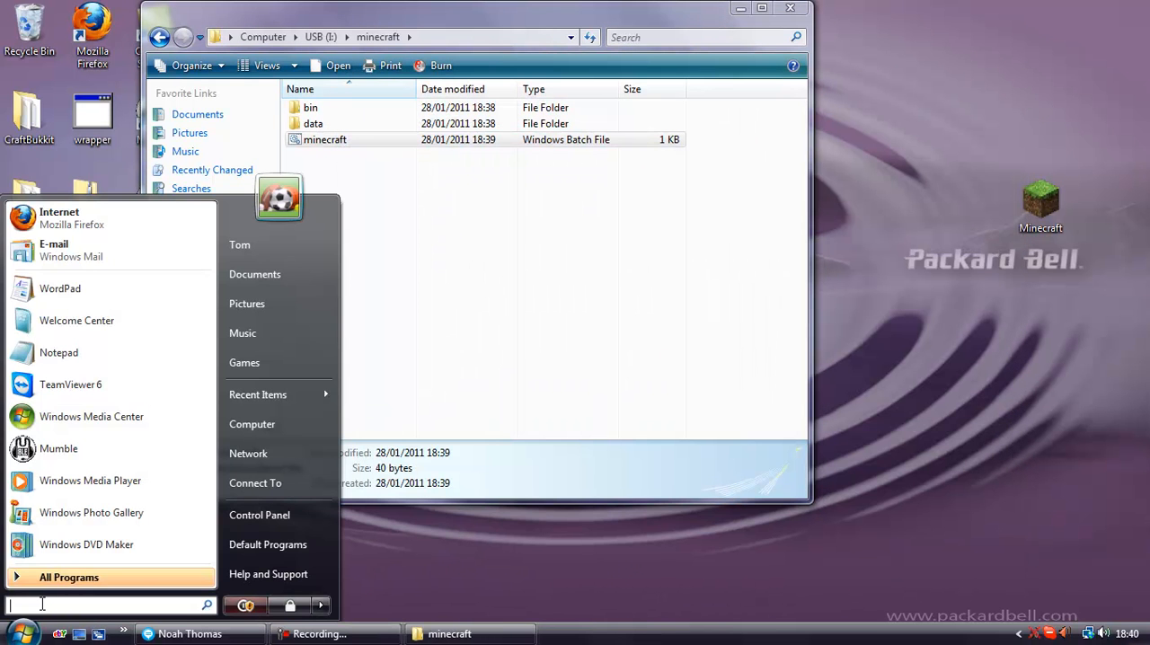
{"action": "type", "text": "%appdata"}
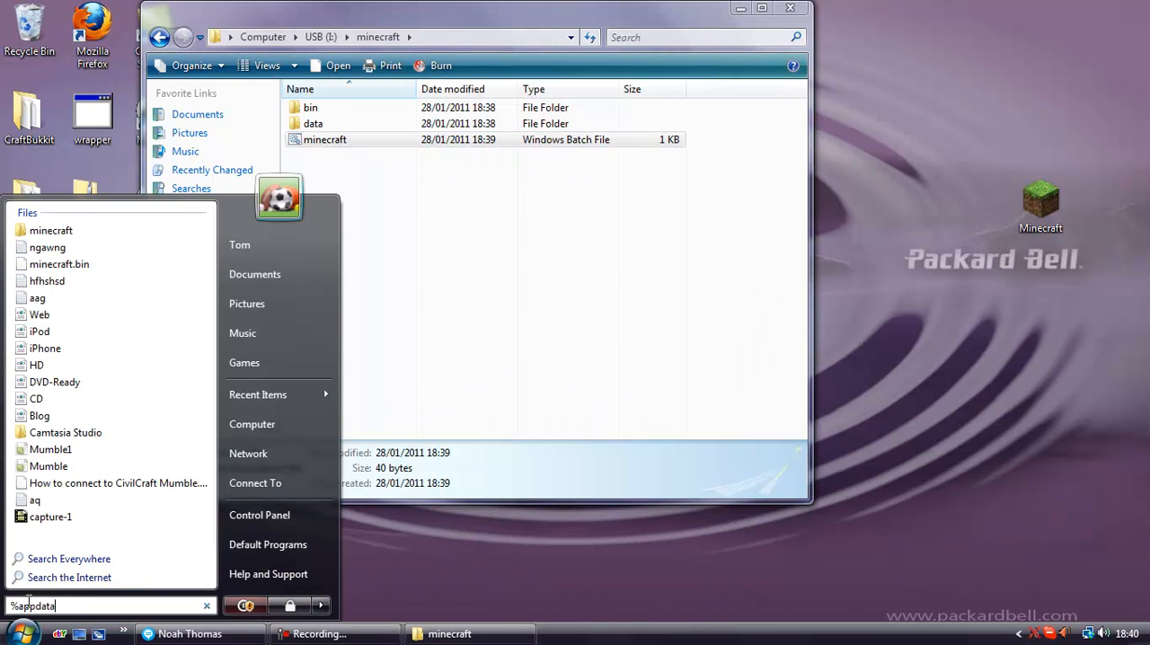
{"action": "key", "text": "Return"}
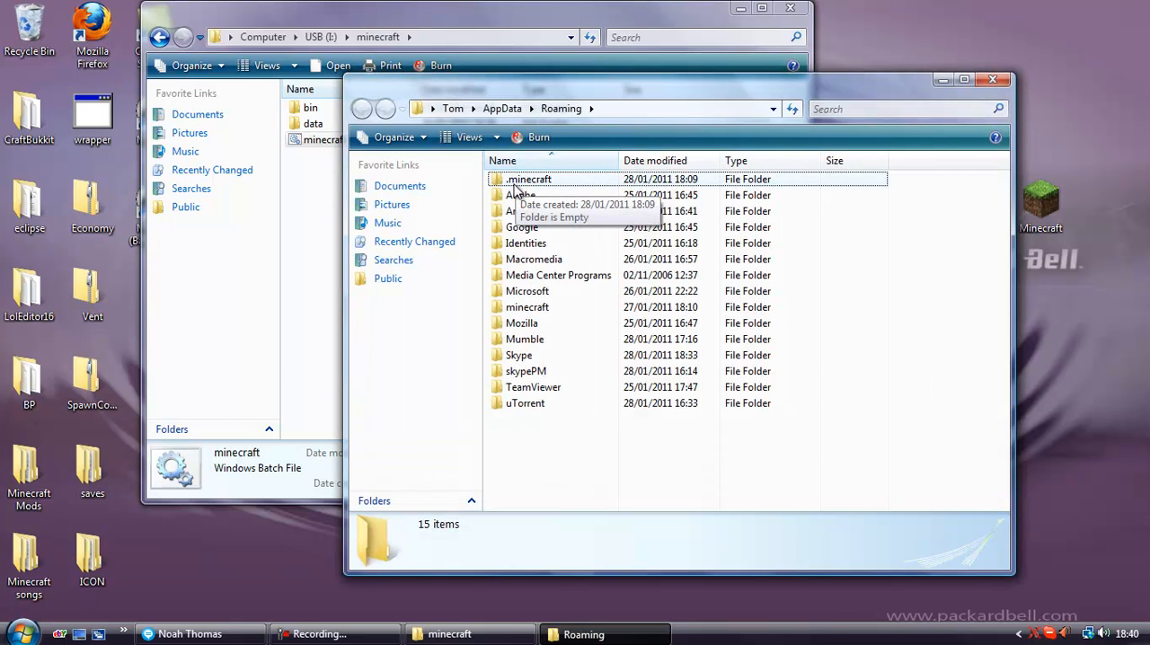
- Check the Roaming .minecraft folder is empty and return to Roaming
{"action": "double_click", "coordinate": [528, 177]}
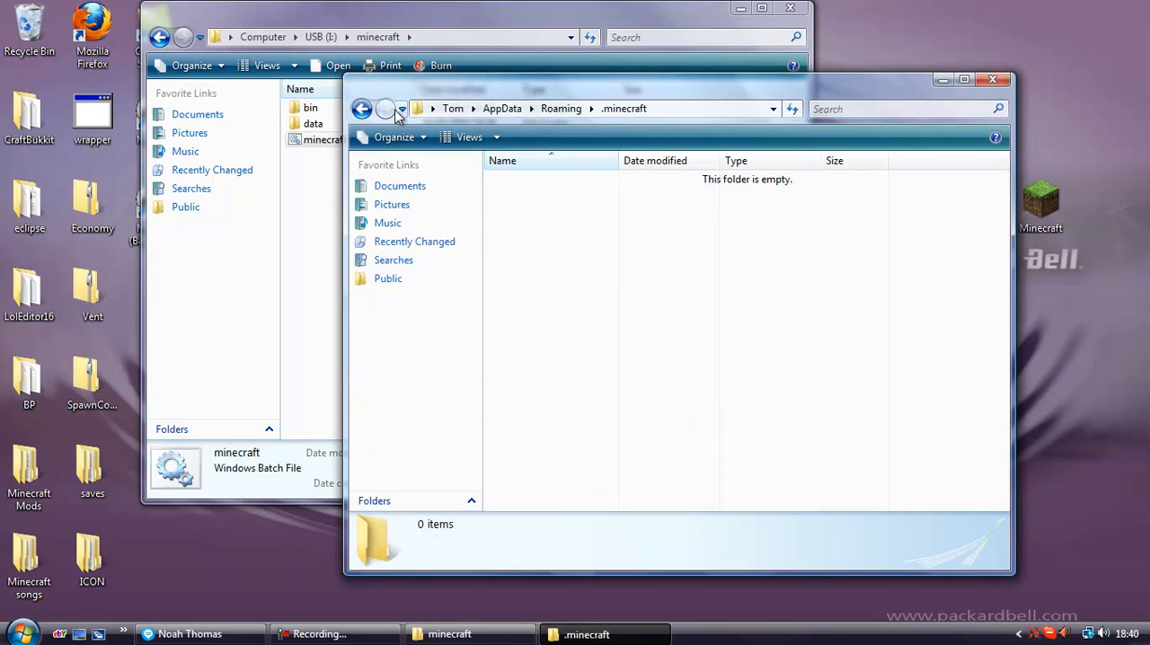
{"action": "left_click", "coordinate": [361, 108]}
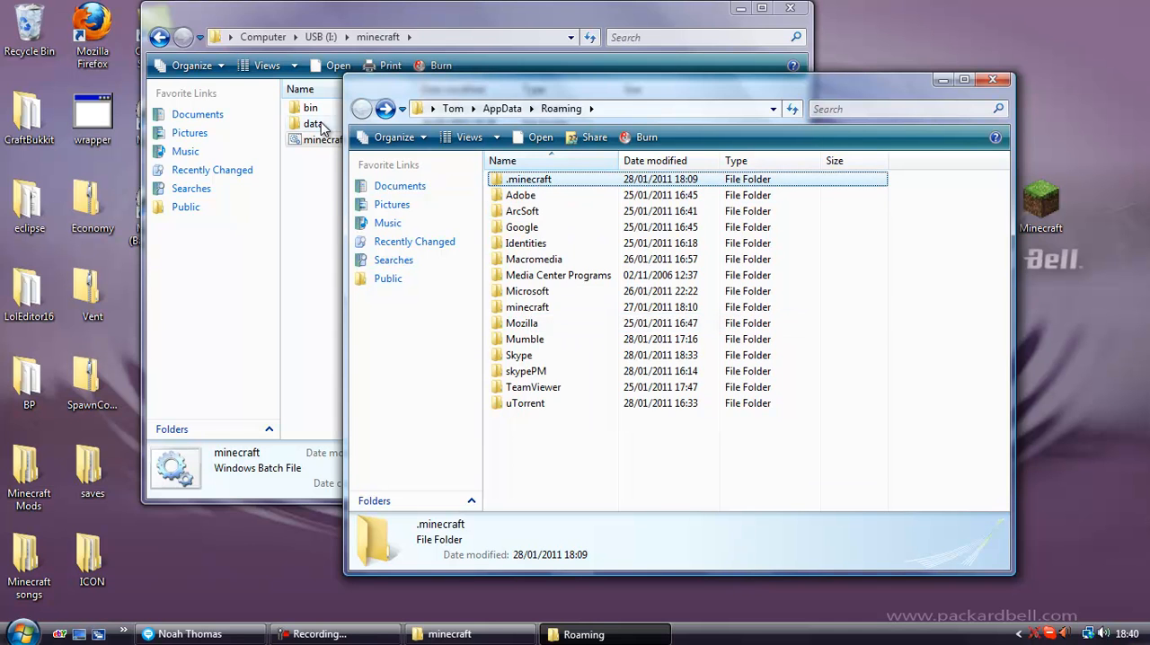
- Check the USB data\.minecraft folder is empty and return to the USB minecraft folder
{"action": "double_click", "coordinate": [312, 123]}
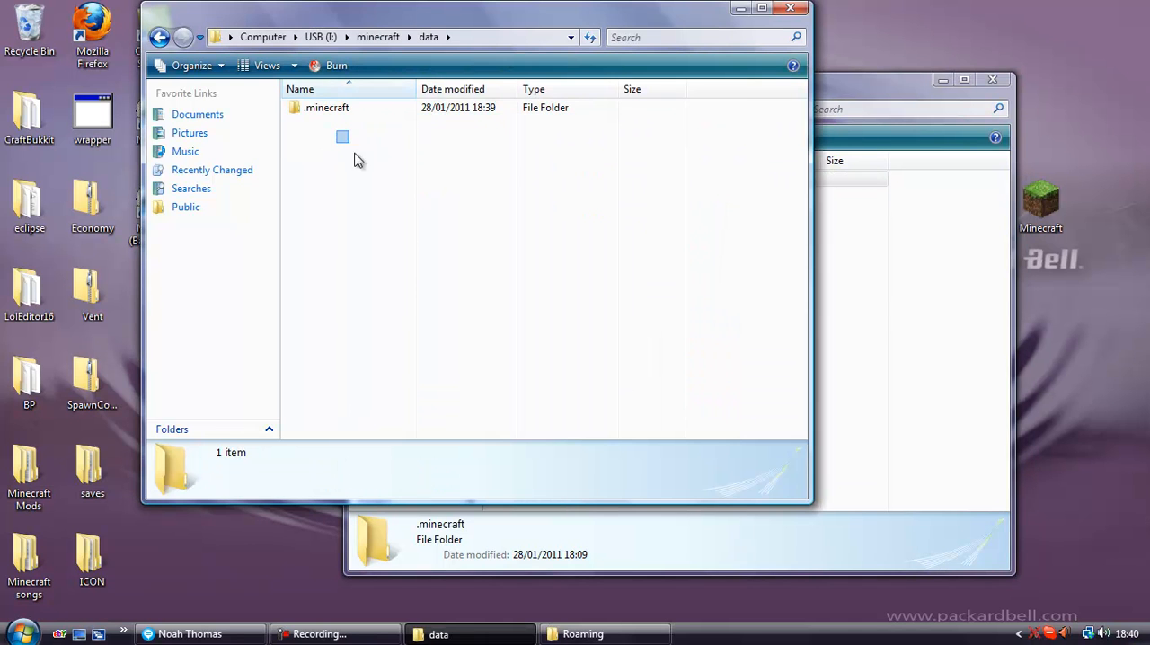
{"action": "left_click", "coordinate": [377, 36]}
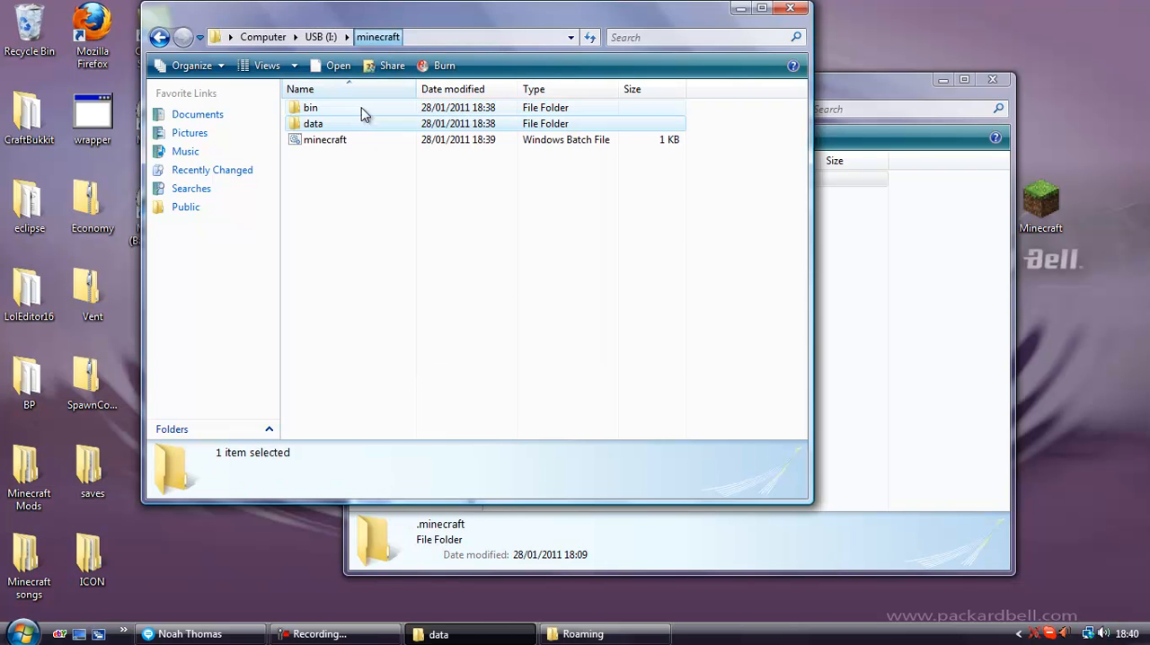
{"action": "double_click", "coordinate": [313, 122]}
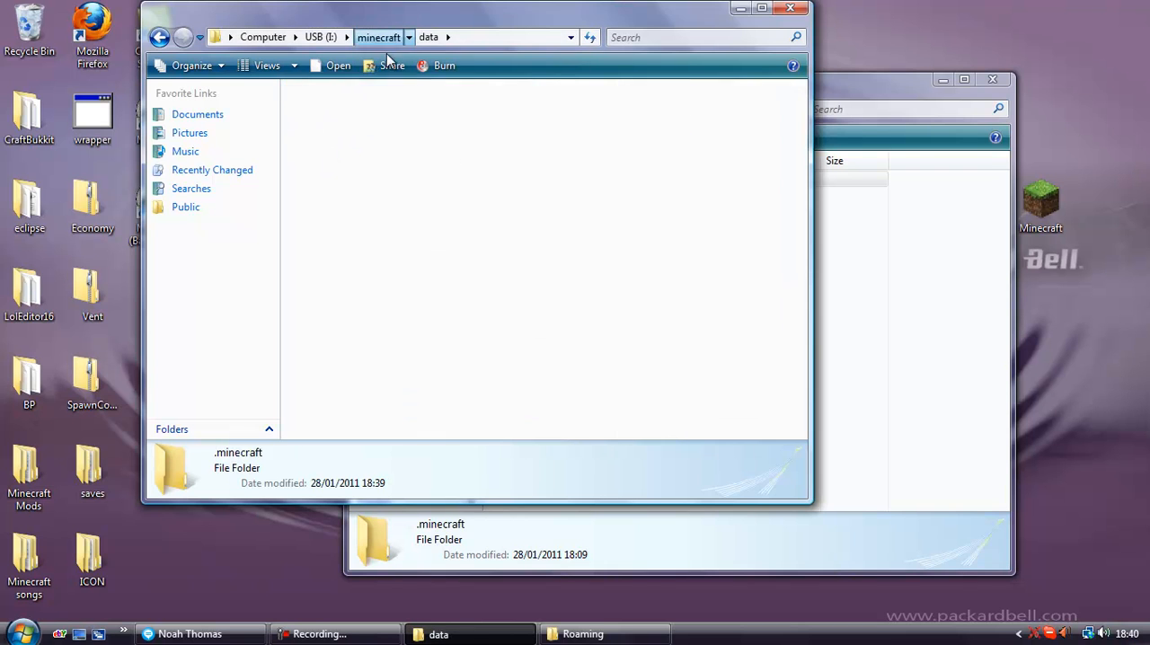
{"action": "double_click", "coordinate": [238, 467]}
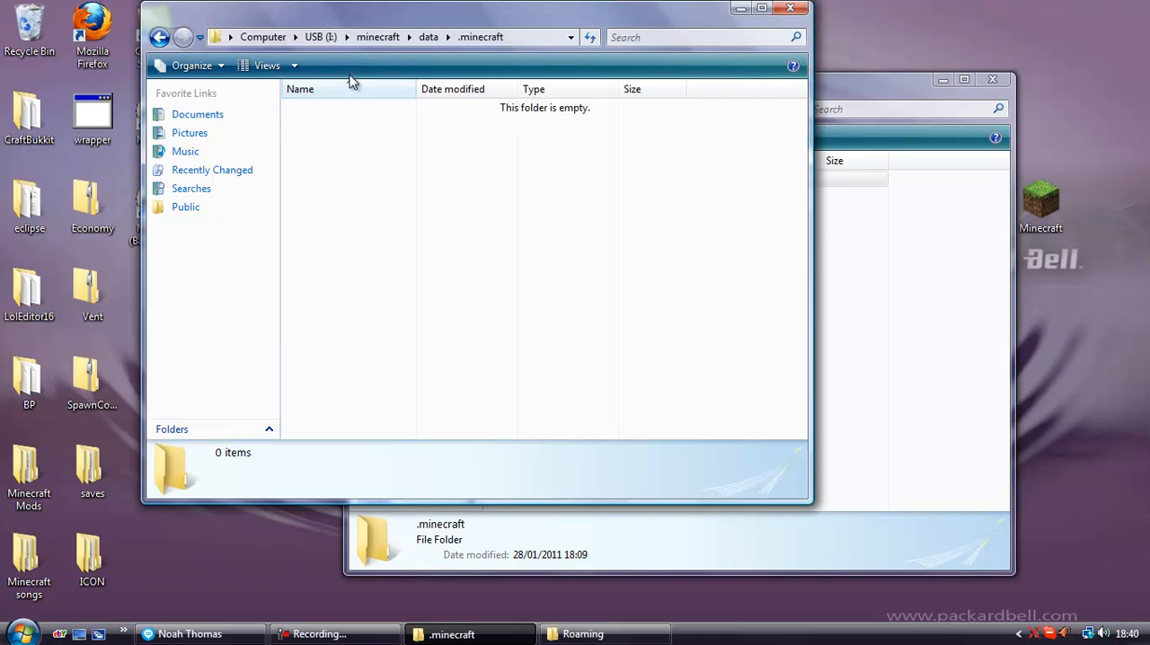
{"action": "left_click", "coordinate": [427, 36]}
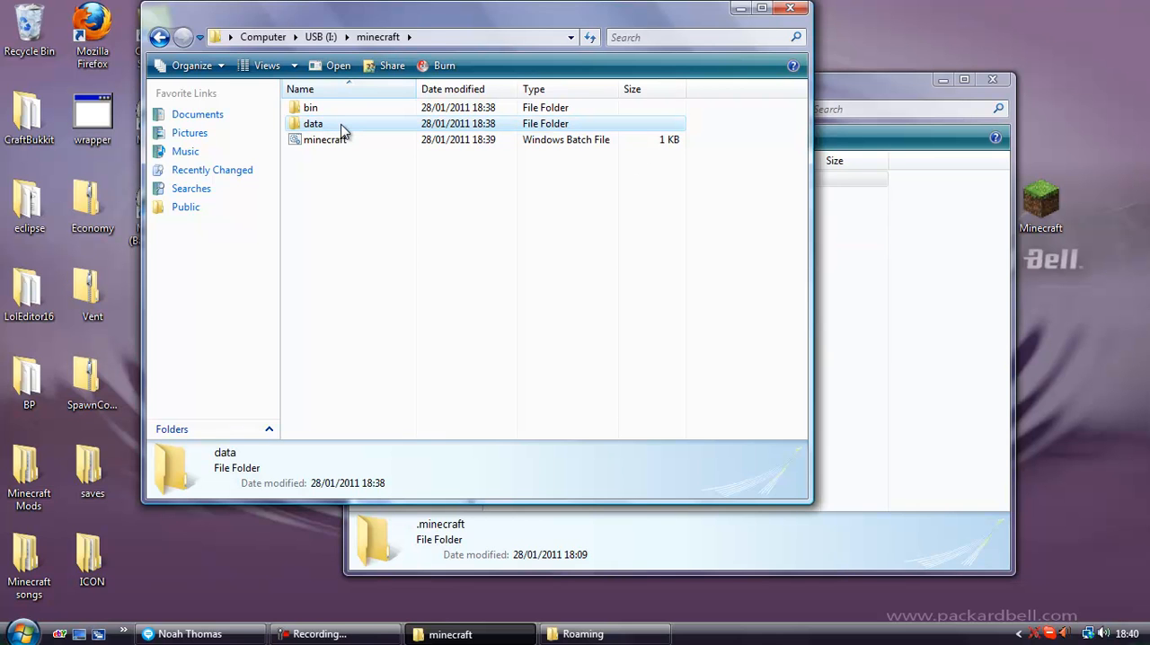
{"action": "double_click", "coordinate": [324, 140]}
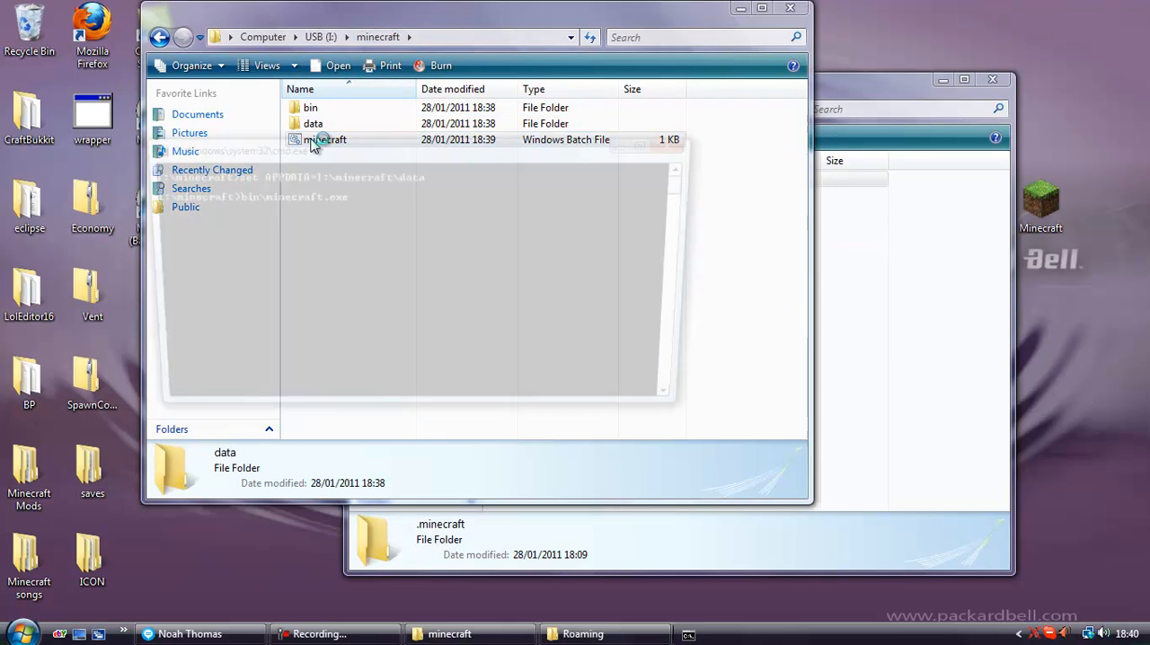
{"action": "double_click", "coordinate": [323, 140]}
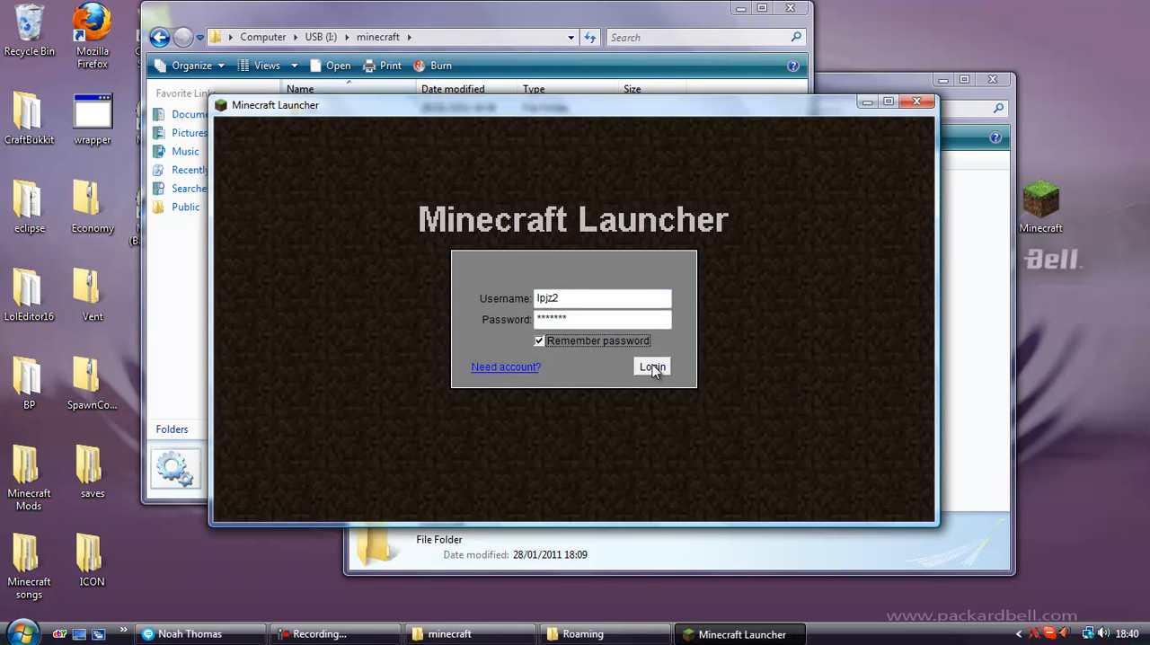
{"action": "left_click", "coordinate": [650, 366]}
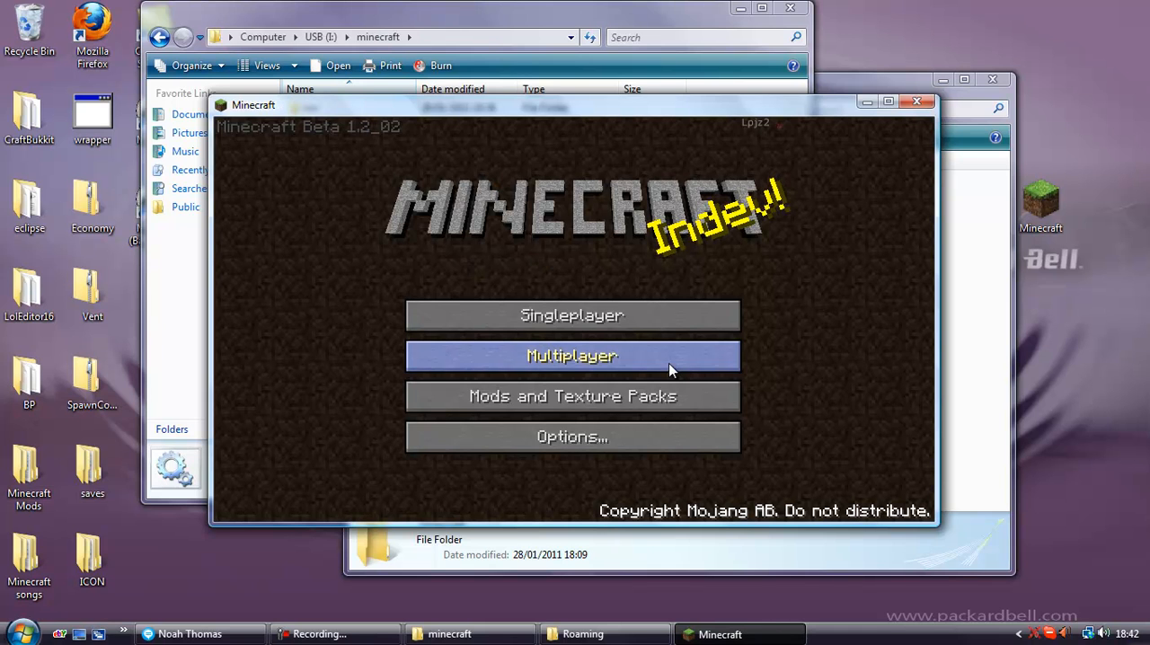
{"action": "mouse_move", "coordinate": [999, 102]}
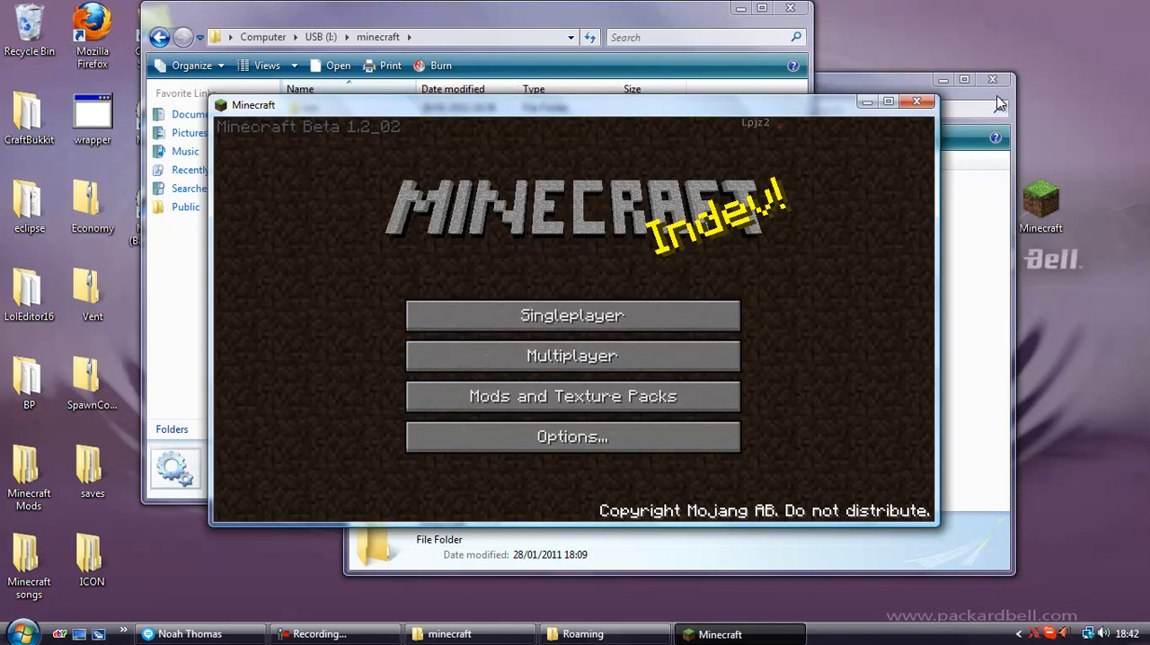
{"action": "mouse_move", "coordinate": [809, 149]}
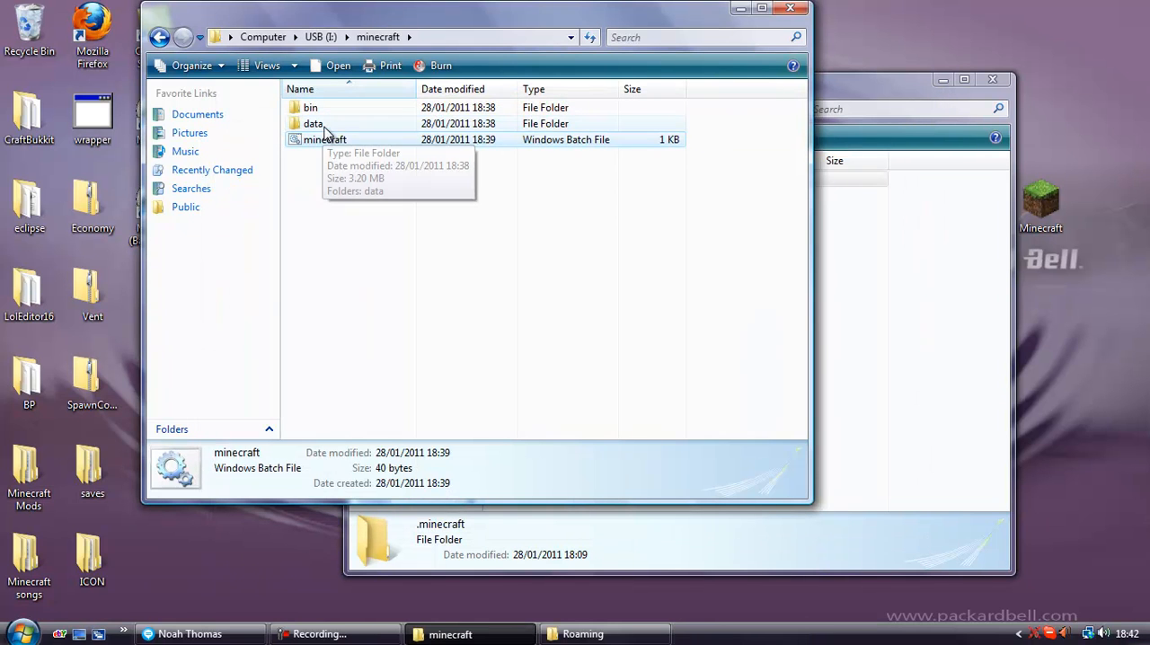
- View data\.minecraft now holding bin, resources, texturepacks and options, then return to minecraft
{"action": "double_click", "coordinate": [312, 122]}
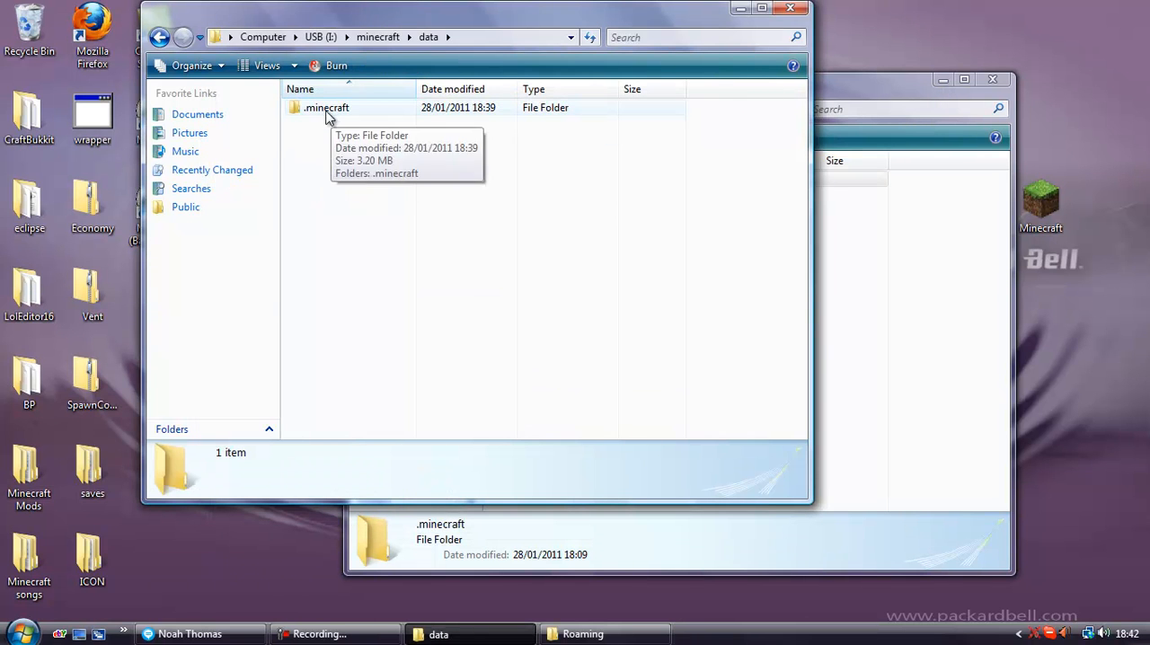
{"action": "double_click", "coordinate": [327, 107]}
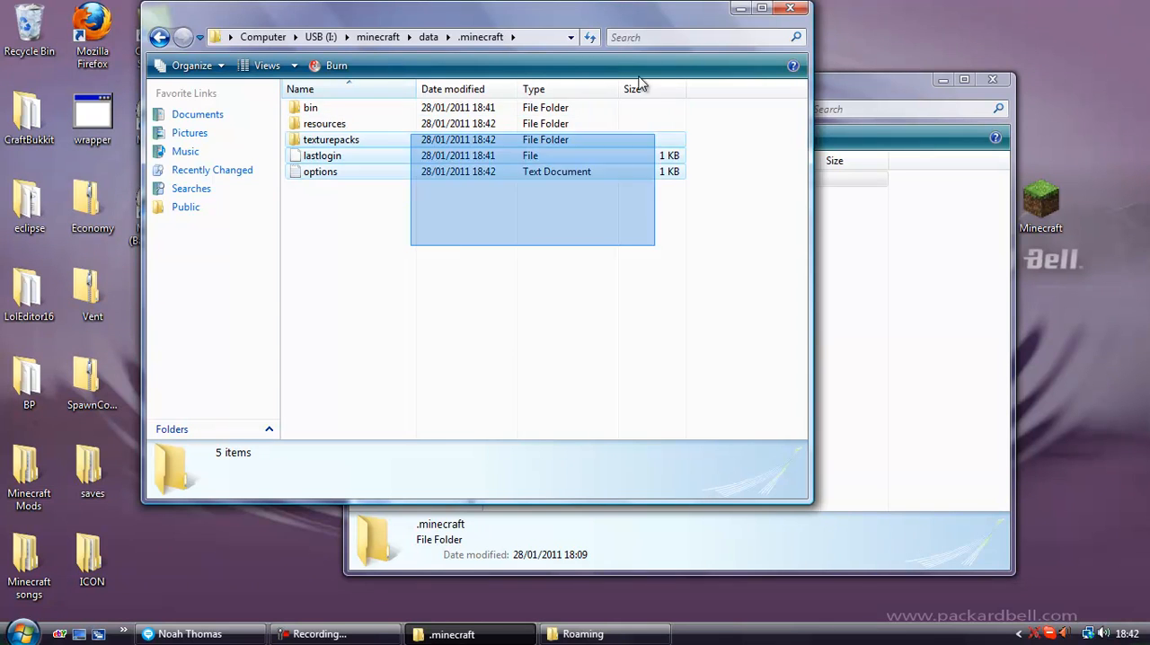
{"action": "left_click", "coordinate": [320, 172]}
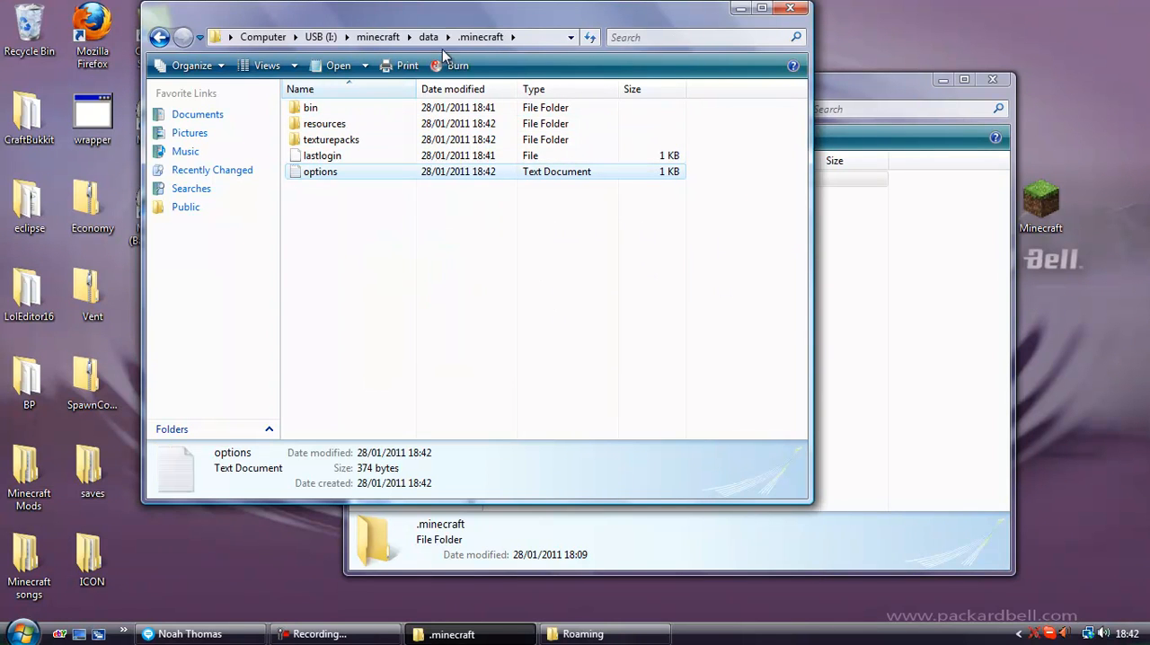
{"action": "left_click", "coordinate": [428, 36]}
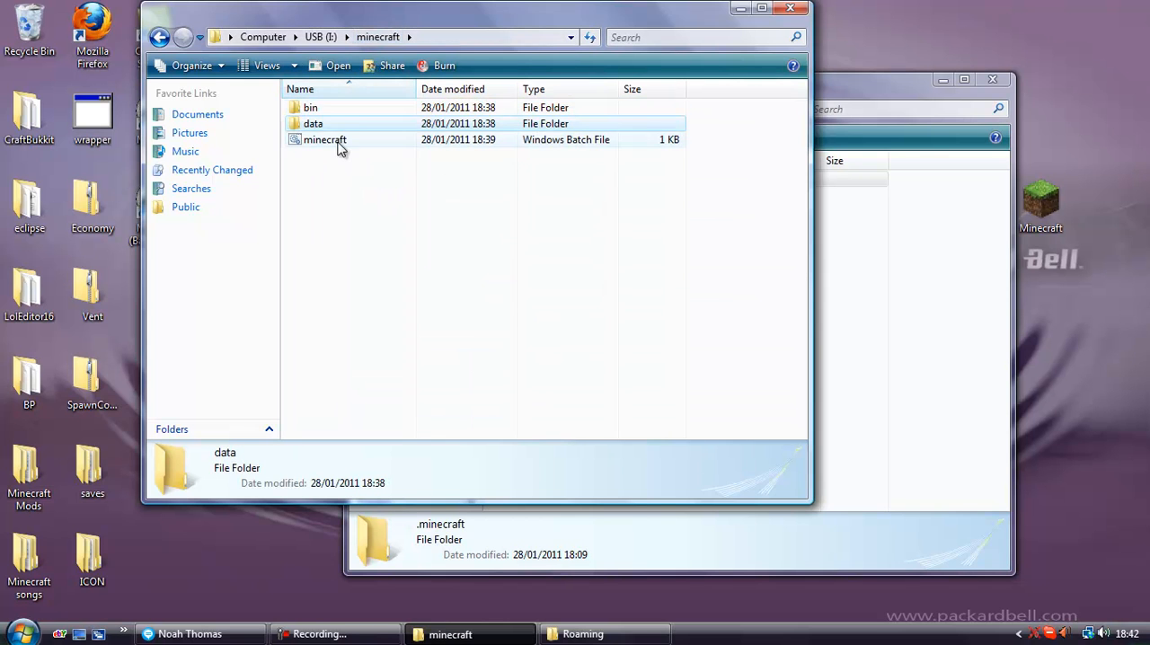
{"action": "double_click", "coordinate": [313, 123]}
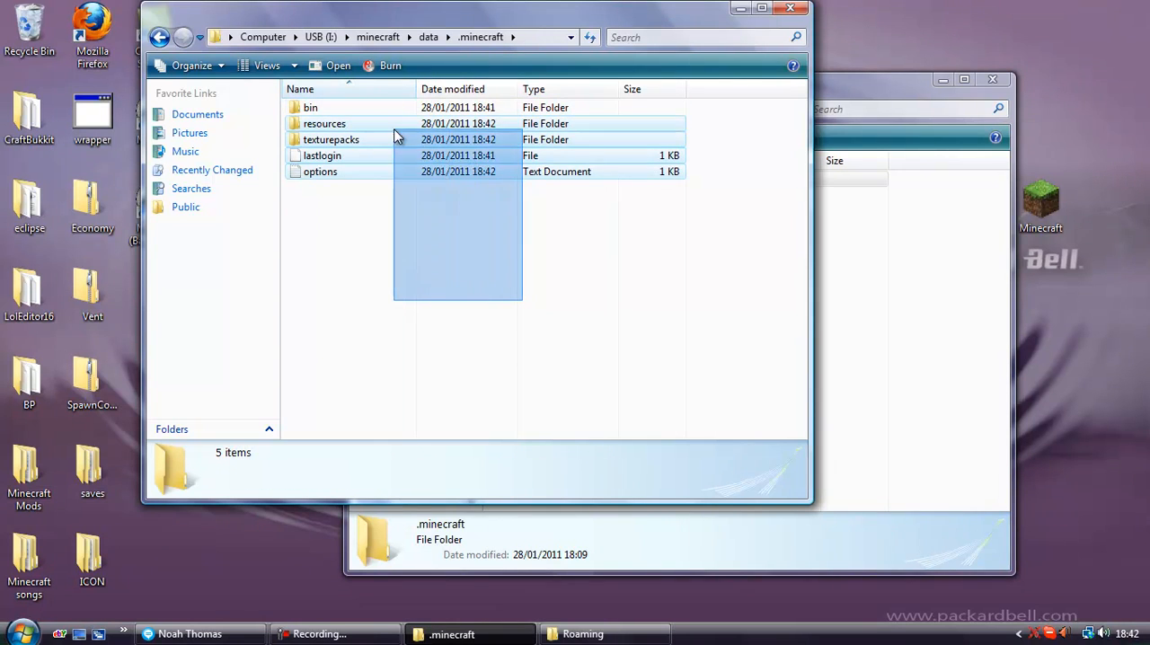
{"action": "left_click", "coordinate": [160, 36]}
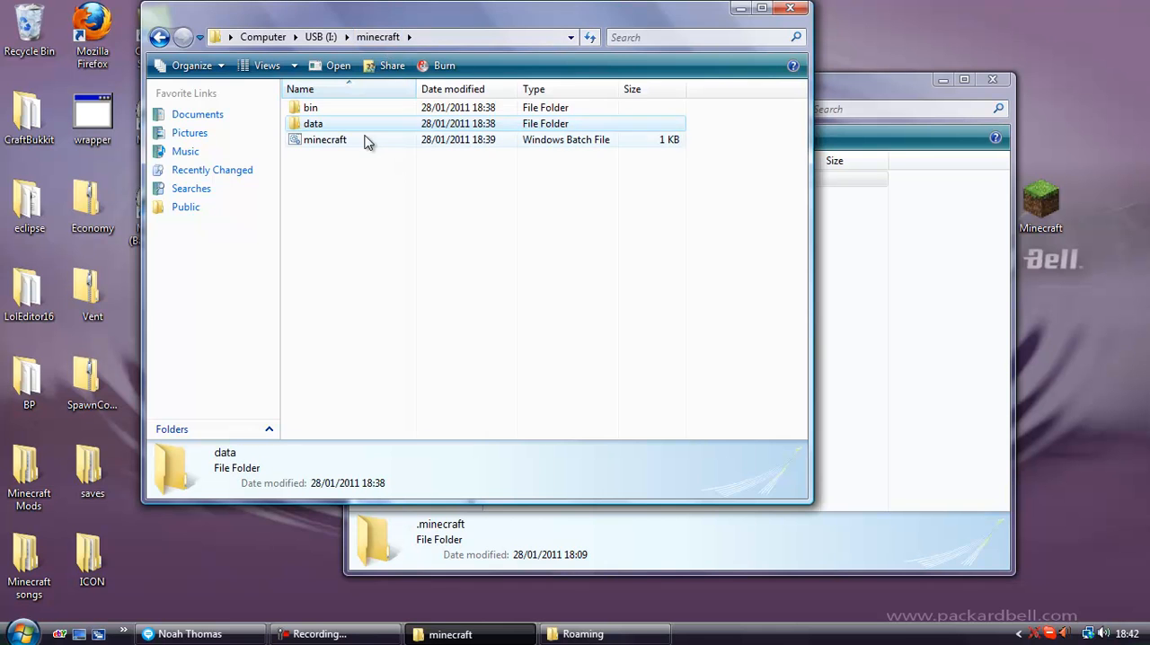
- Launch minecraft.bat from the USB and Login, reaching the can't connect to minecraft.net prompt
{"action": "double_click", "coordinate": [323, 140]}
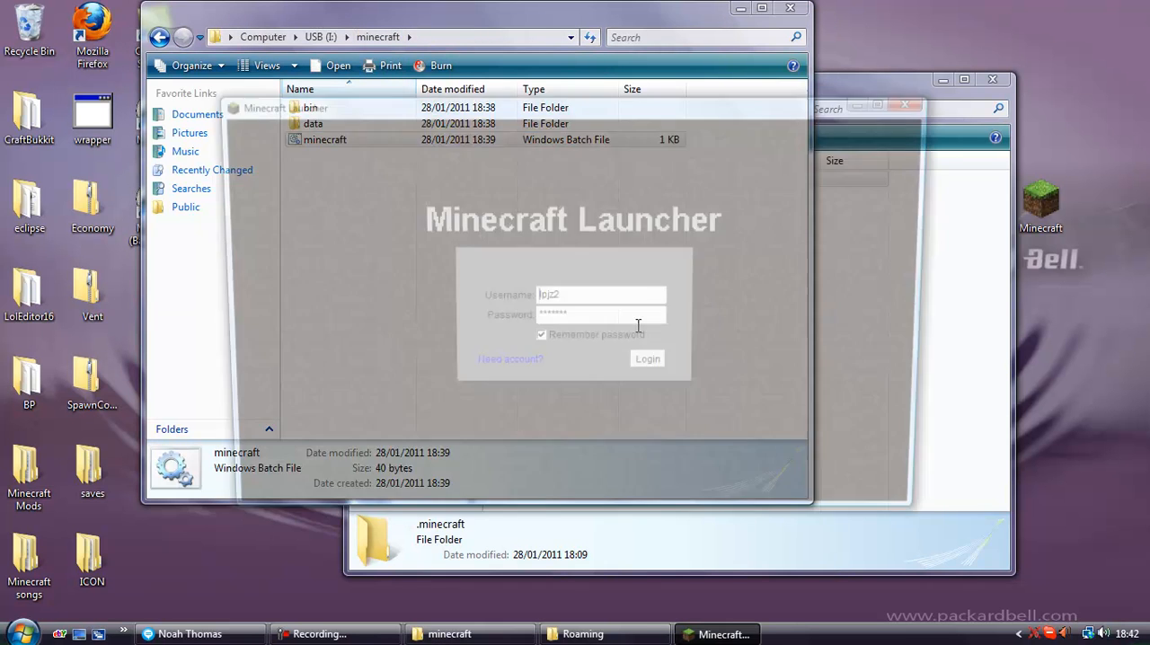
{"action": "left_click", "coordinate": [647, 360]}
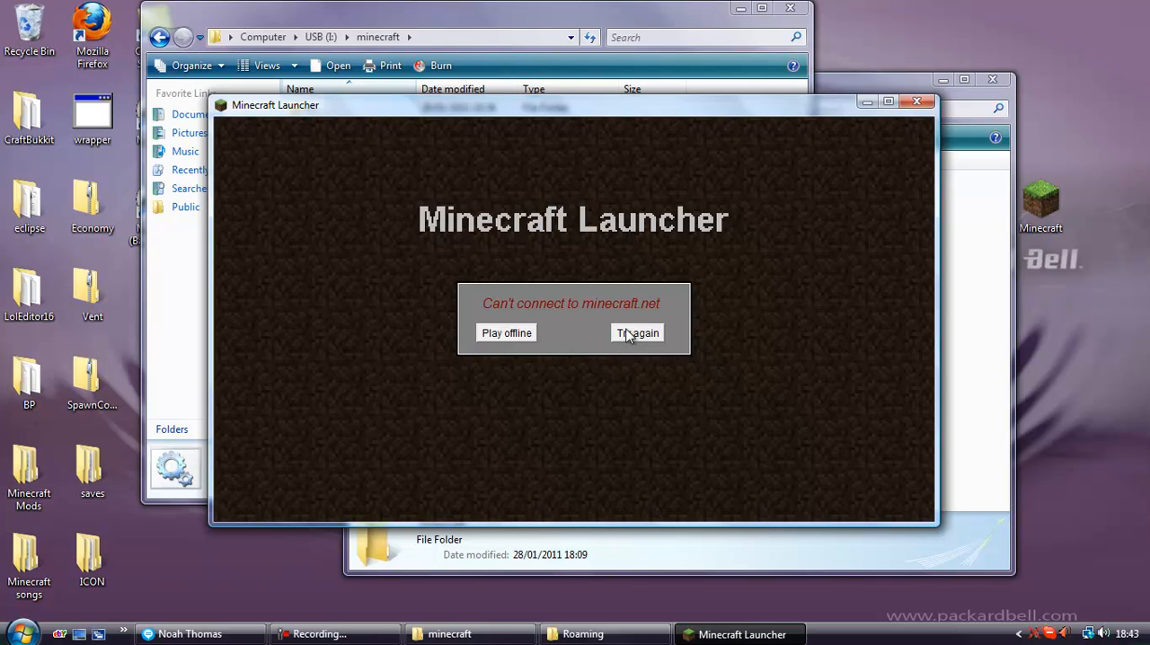
{"action": "mouse_move", "coordinate": [910, 117]}
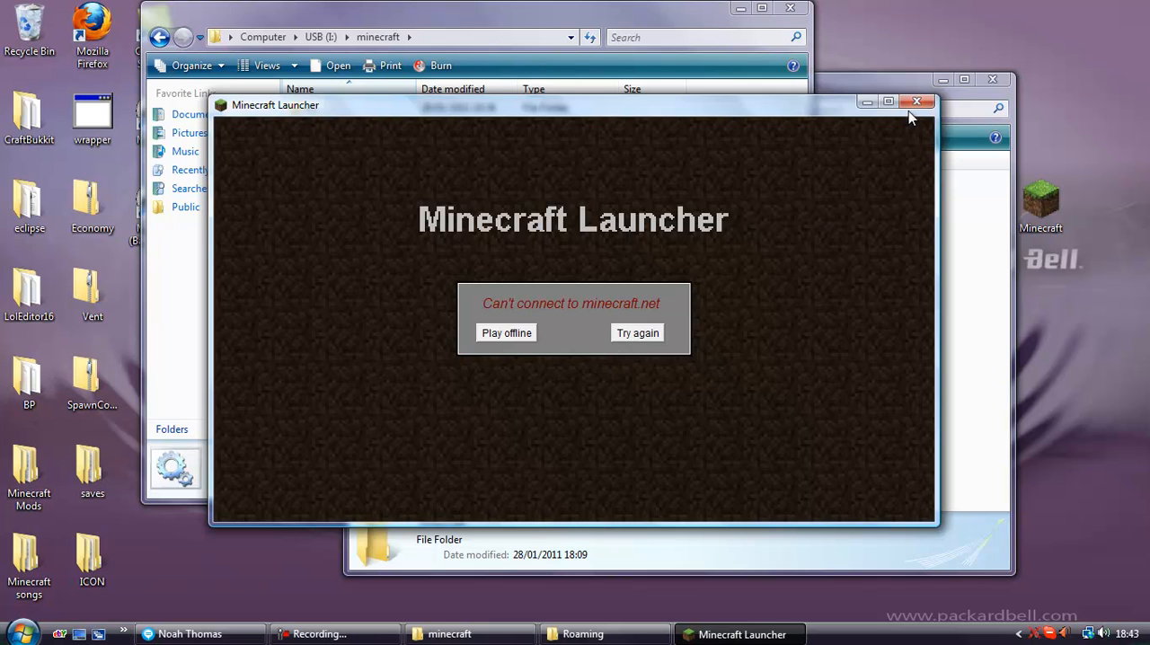